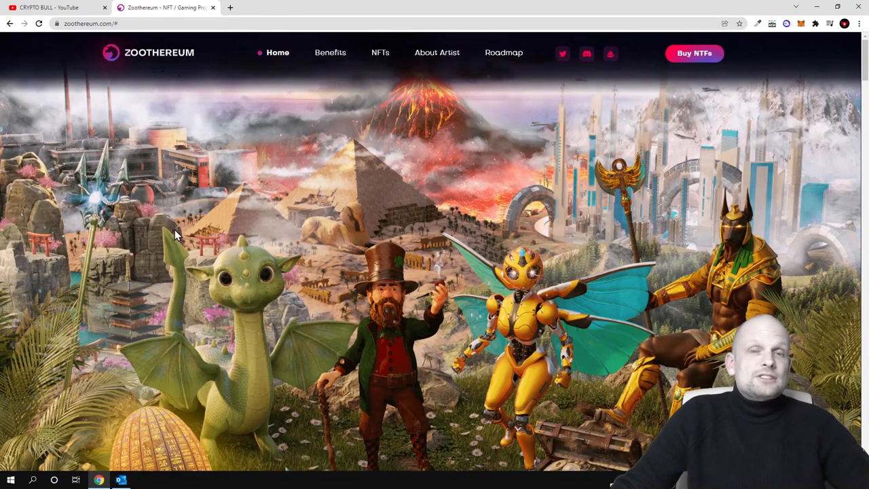
{"action": "mouse_move", "coordinate": [562, 53]}
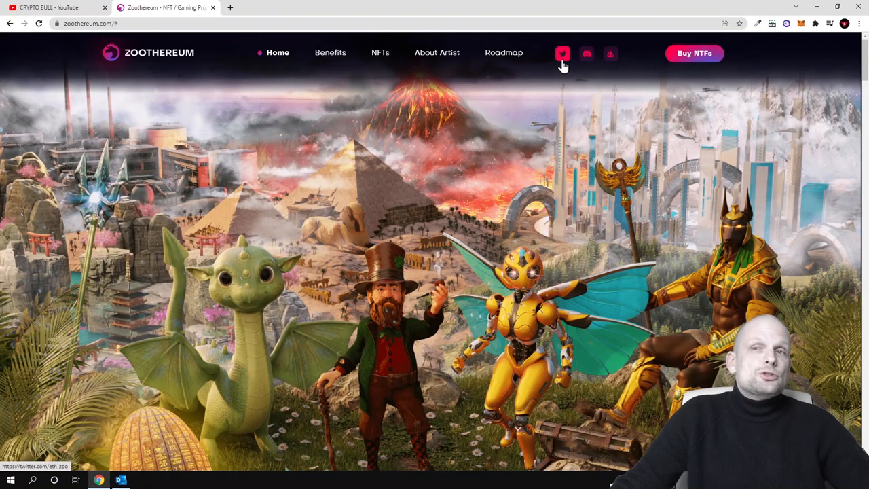
Open the project's Twitter page from the site header into a new browser tab.
{"action": "left_click", "coordinate": [563, 53]}
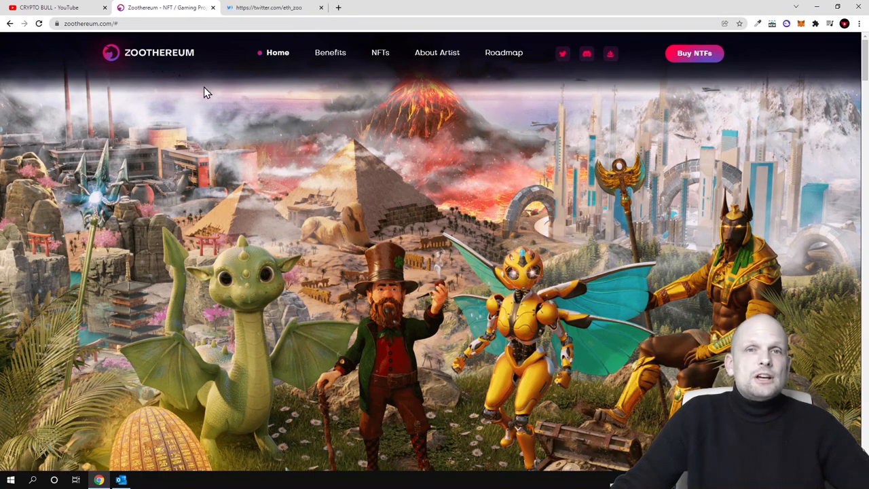
{"action": "left_click", "coordinate": [275, 8]}
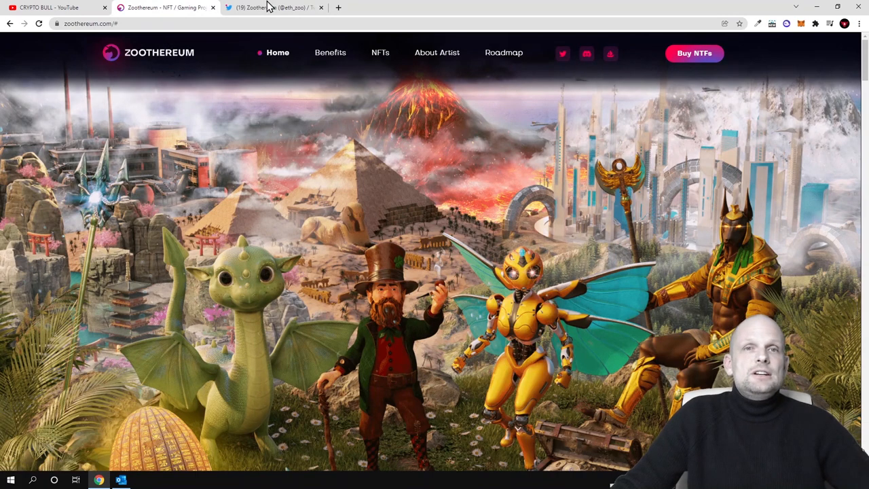
Follow the Zoothereum Twitter account, review its recent tweets, and close the tab.
{"action": "left_click", "coordinate": [278, 8]}
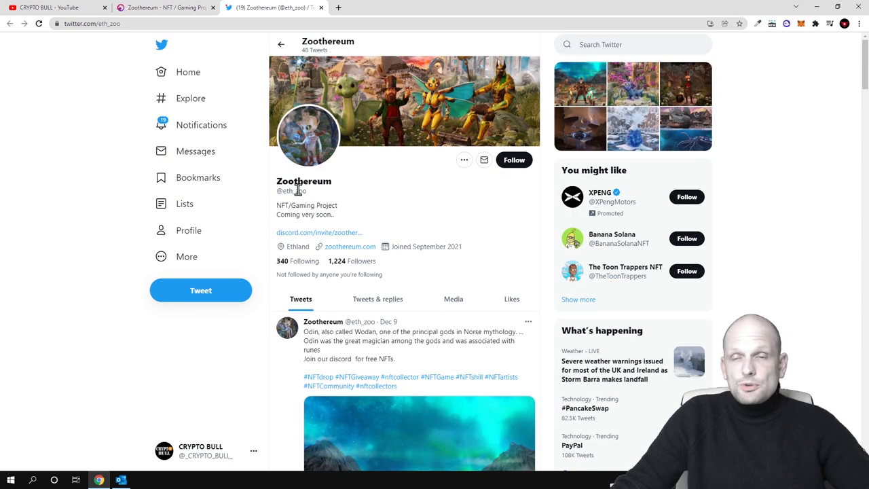
{"action": "mouse_move", "coordinate": [331, 274]}
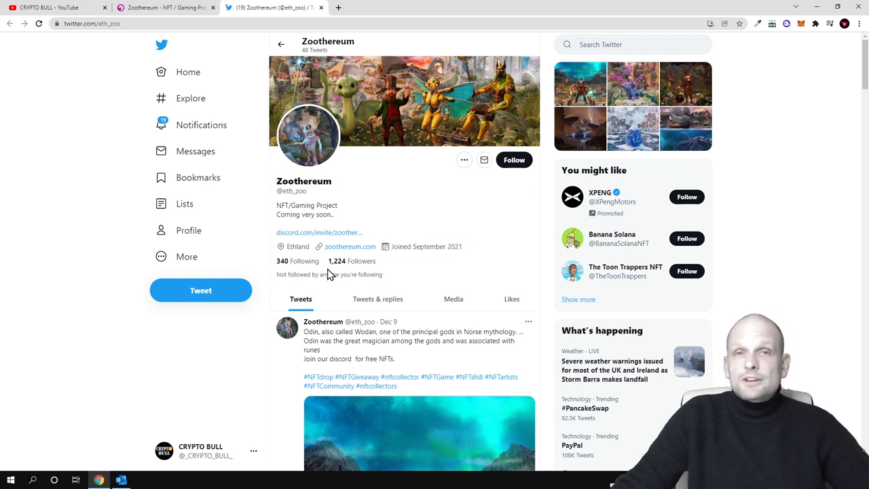
{"action": "mouse_move", "coordinate": [356, 274]}
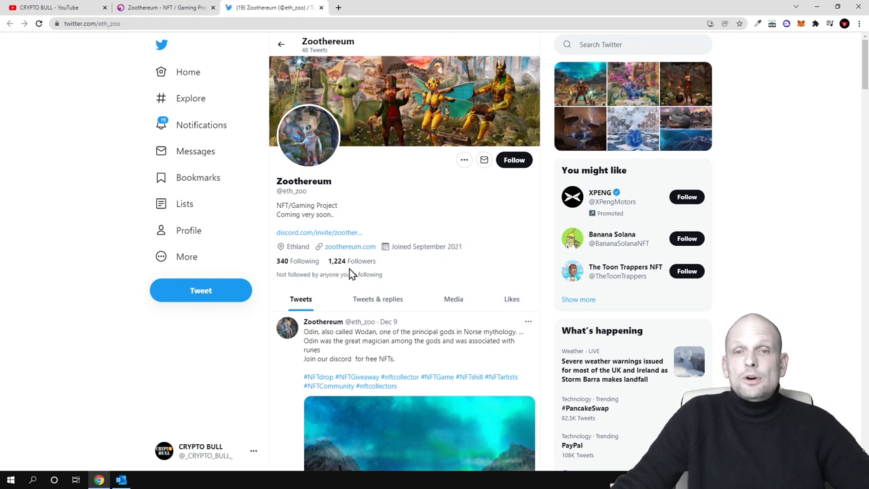
{"action": "mouse_move", "coordinate": [509, 230]}
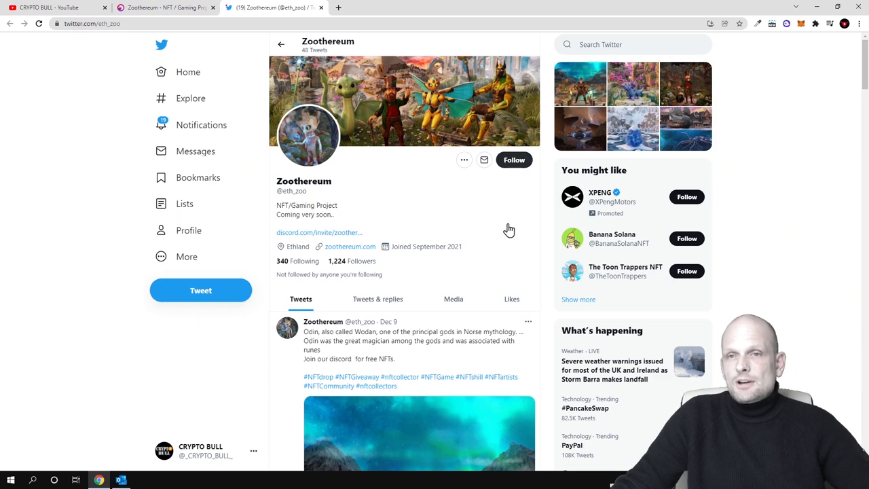
{"action": "left_click", "coordinate": [513, 160]}
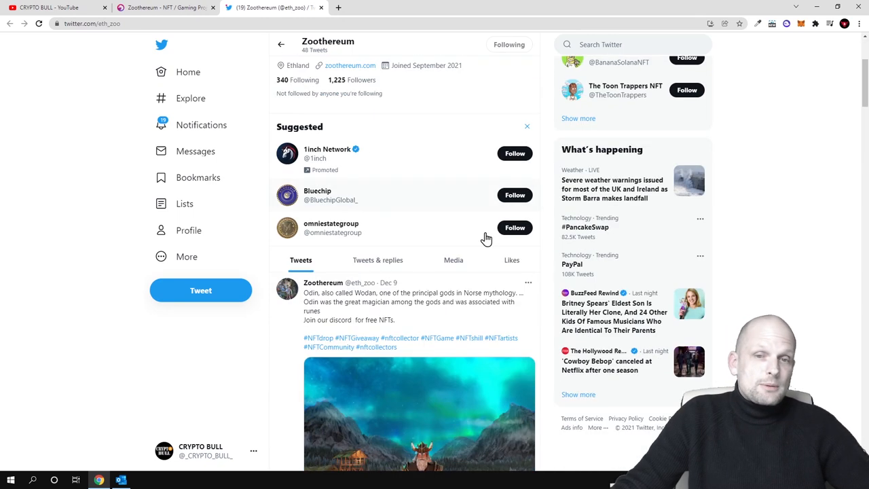
{"action": "scroll", "scroll_direction": "down", "scroll_amount": 3}
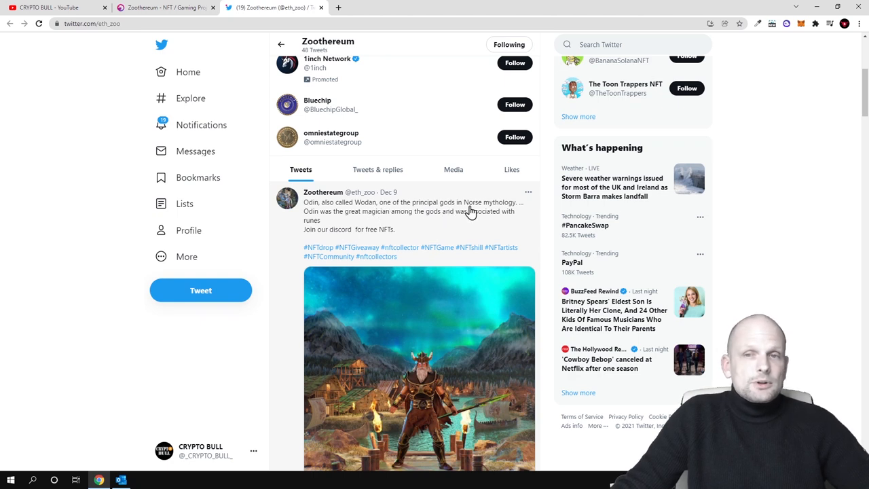
{"action": "mouse_move", "coordinate": [333, 224]}
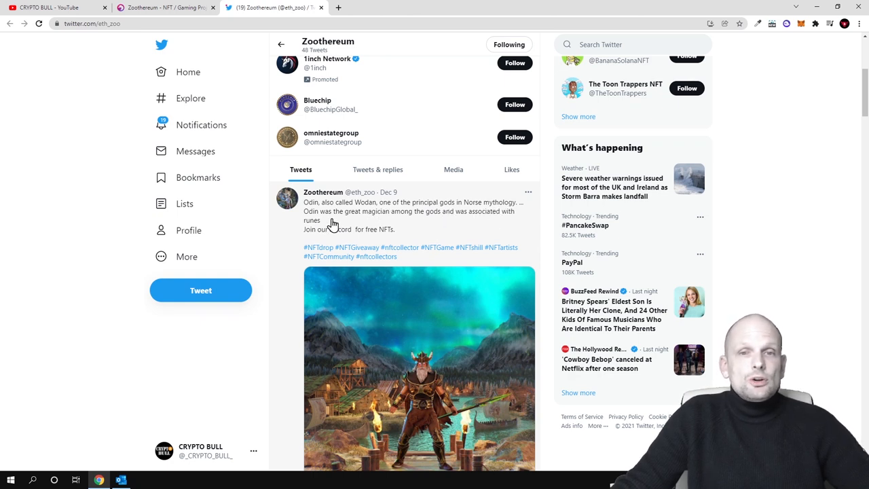
{"action": "mouse_move", "coordinate": [419, 222]}
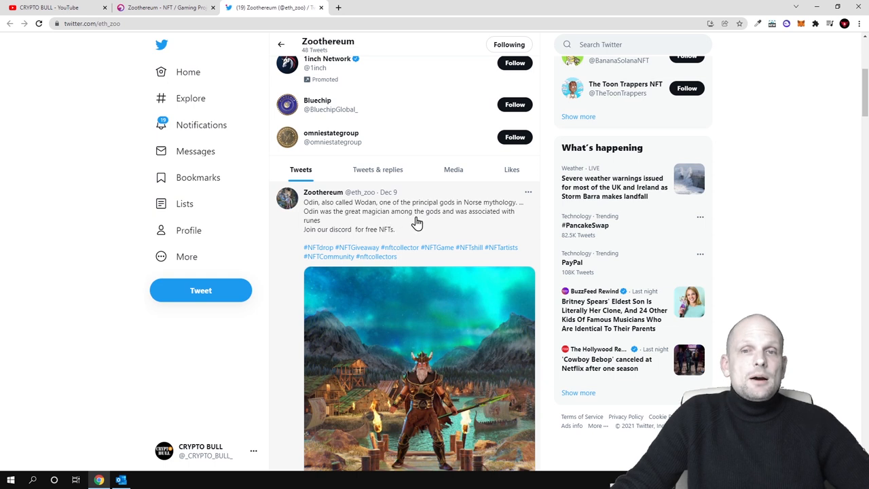
{"action": "mouse_move", "coordinate": [368, 226]}
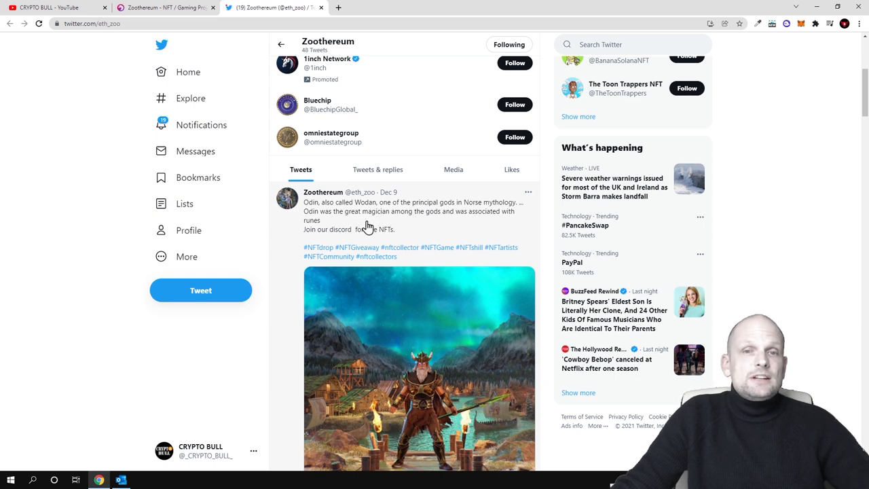
{"action": "mouse_move", "coordinate": [323, 234]}
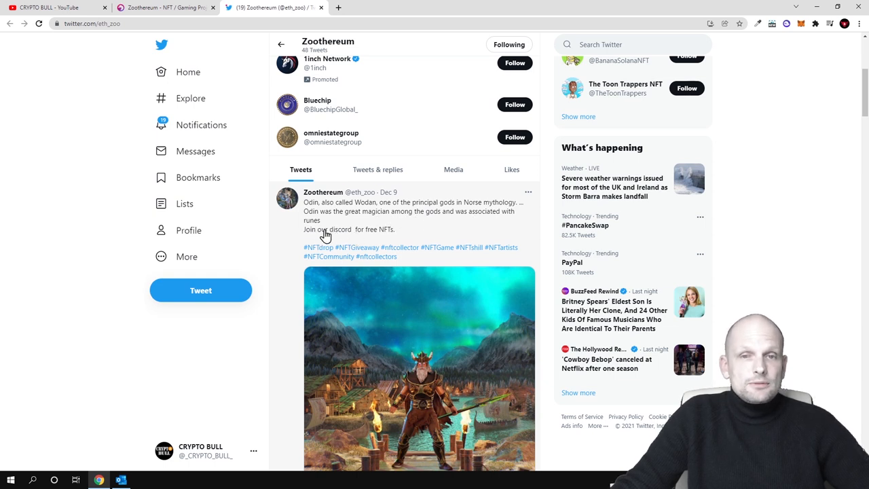
{"action": "scroll", "scroll_direction": "down", "scroll_amount": 3}
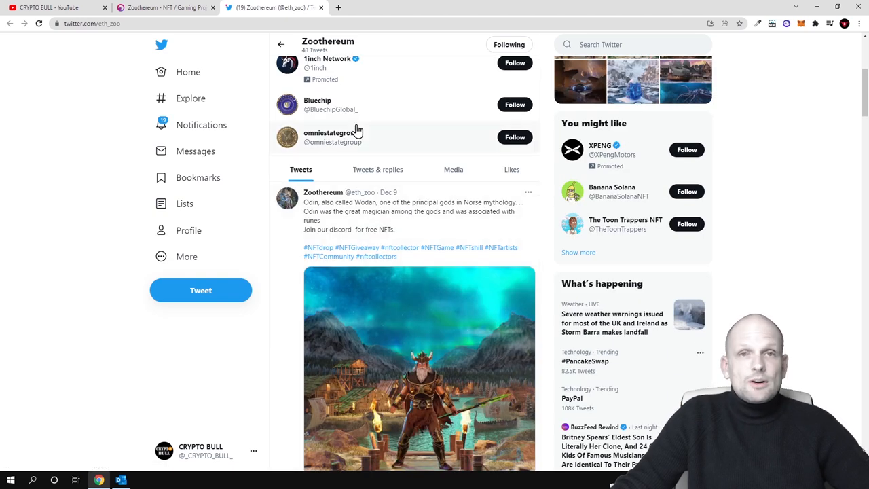
{"action": "left_click", "coordinate": [165, 8]}
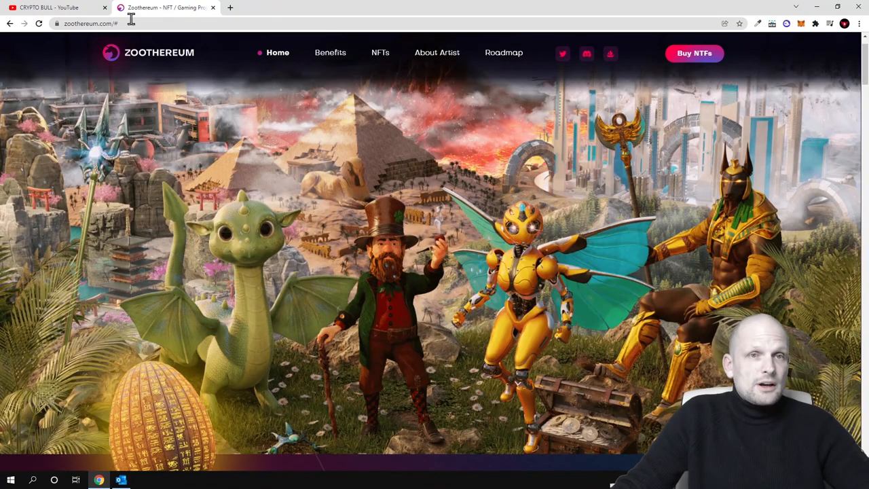
{"action": "mouse_move", "coordinate": [229, 118]}
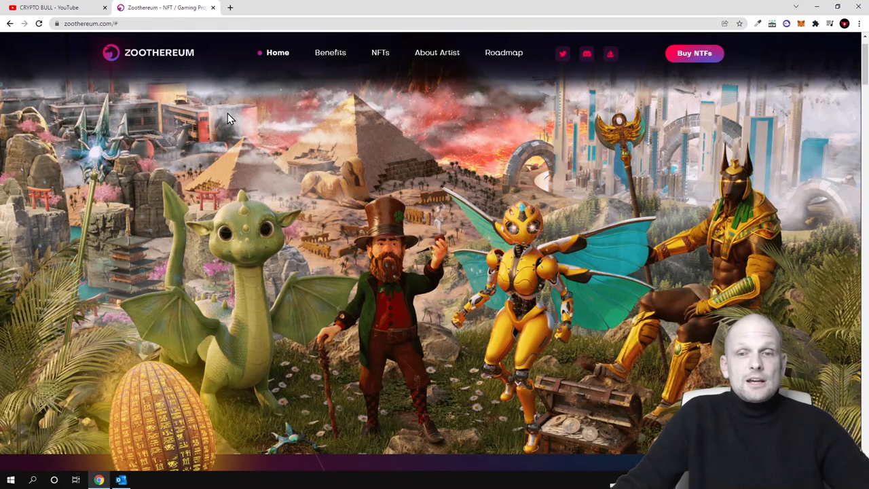
Highlight the welcome paragraph's opening words through 'represent keys'.
{"action": "scroll", "scroll_direction": "down", "scroll_amount": 3}
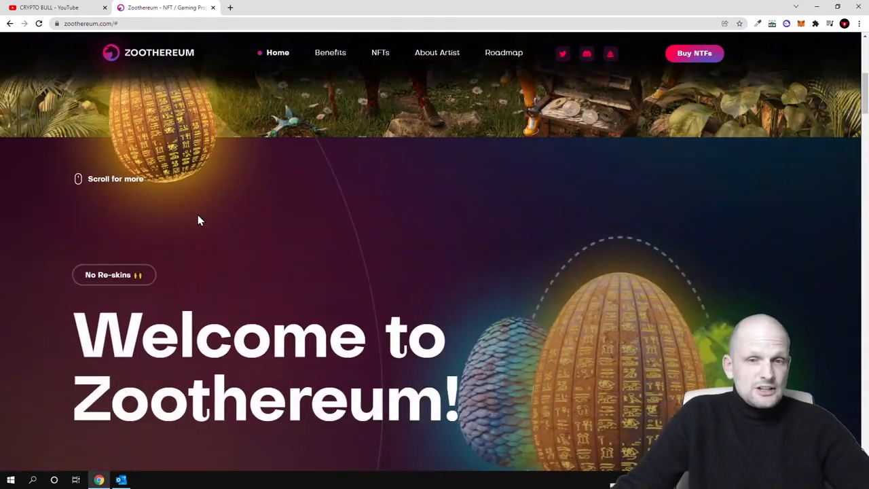
{"action": "scroll", "scroll_direction": "down", "scroll_amount": 3}
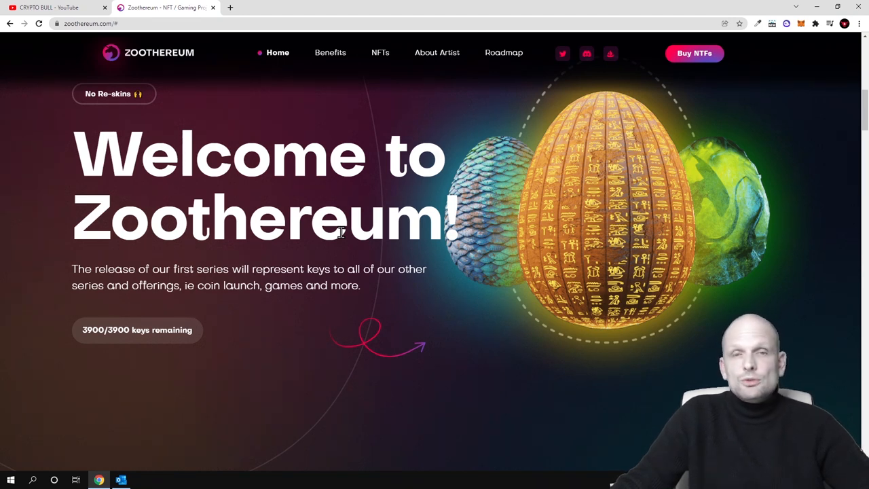
{"action": "scroll", "scroll_direction": "down", "scroll_amount": 3}
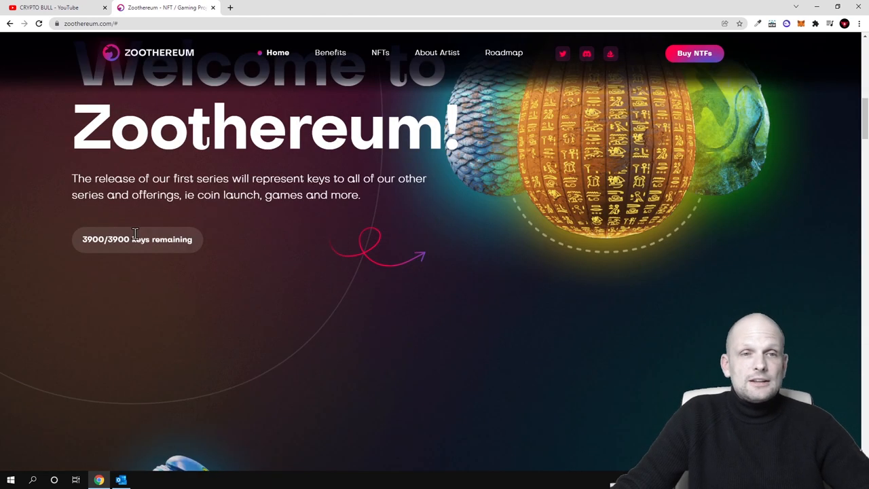
{"action": "left_click_drag", "start_coordinate": [72, 179], "coordinate": [231, 179]}
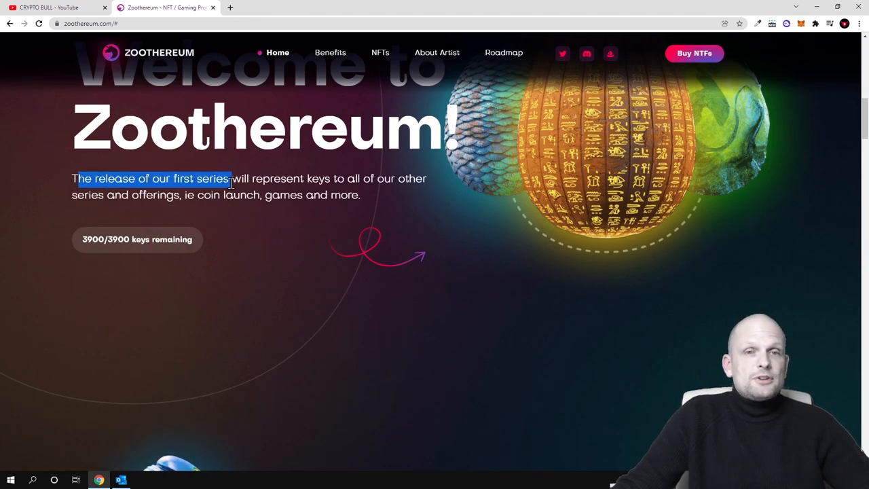
{"action": "left_click_drag", "start_coordinate": [231, 178], "coordinate": [333, 178]}
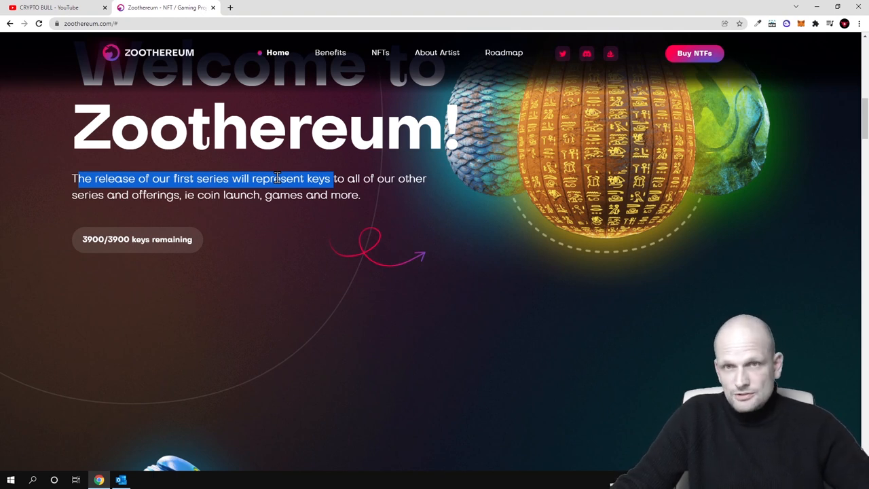
{"action": "mouse_move", "coordinate": [258, 196]}
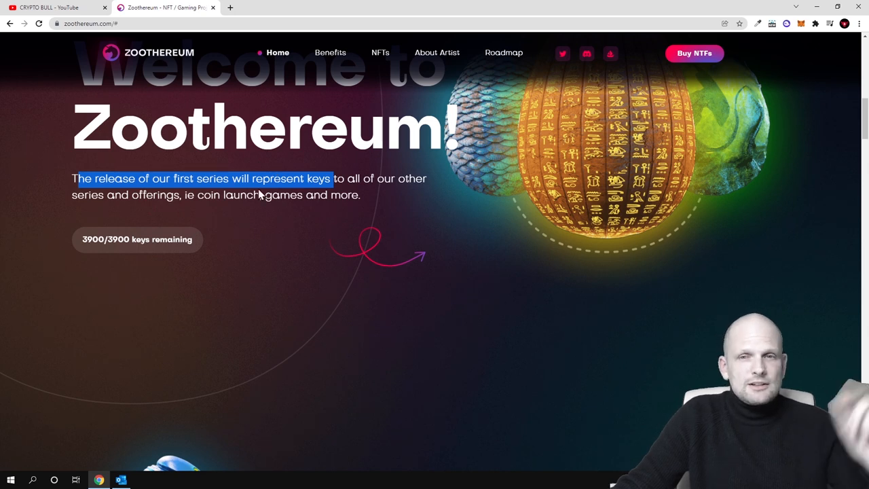
{"action": "scroll", "scroll_direction": "up", "scroll_amount": 3}
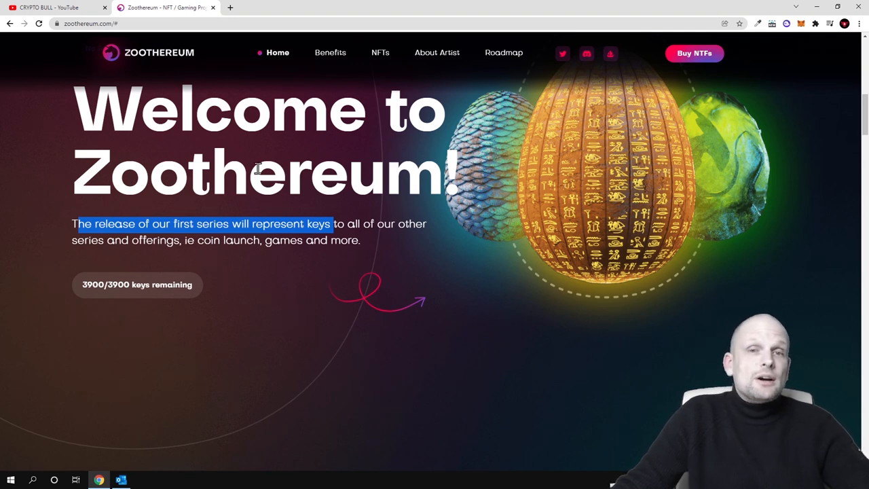
Highlight 'other series and offerings, ie coin launch, games and more' instead, then move to the eggs section.
{"action": "left_click", "coordinate": [237, 225]}
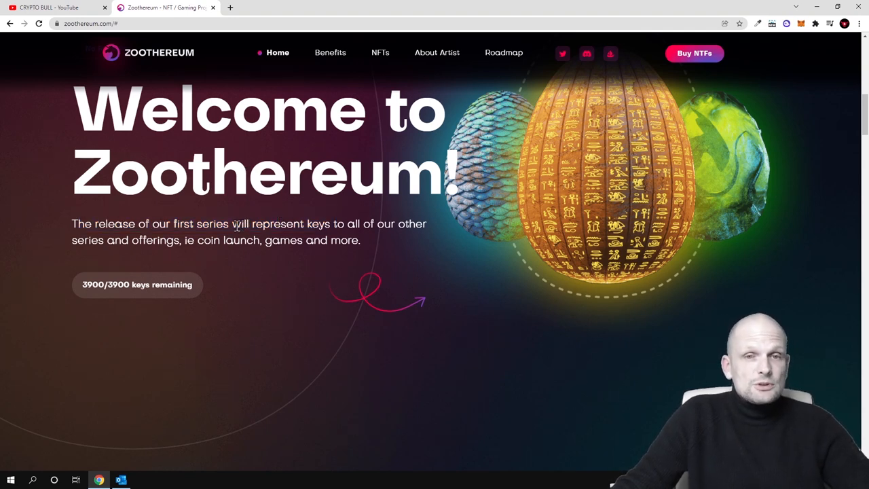
{"action": "left_click_drag", "start_coordinate": [241, 223], "coordinate": [332, 223]}
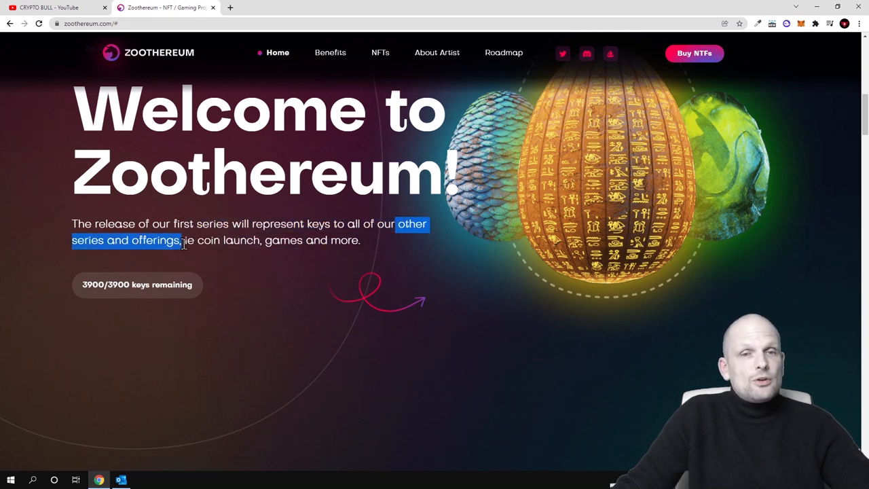
{"action": "left_click_drag", "start_coordinate": [179, 239], "coordinate": [331, 239]}
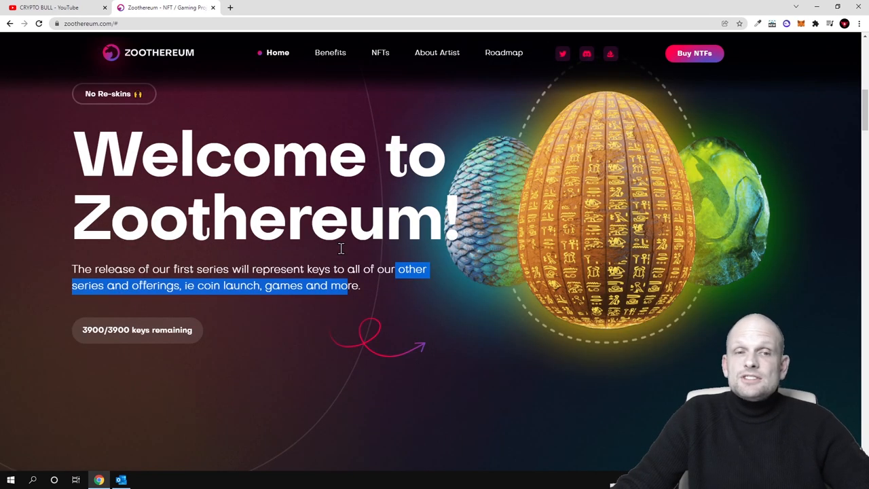
{"action": "scroll", "scroll_direction": "down", "scroll_amount": 3}
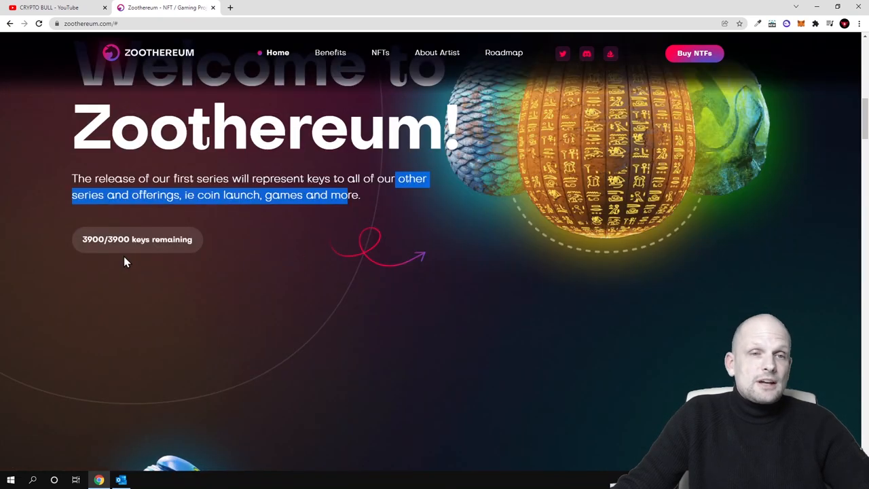
{"action": "mouse_move", "coordinate": [95, 249]}
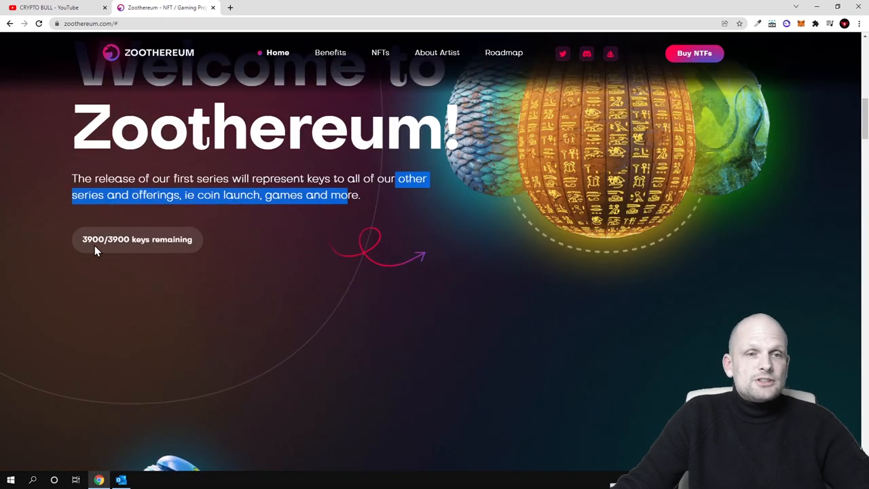
{"action": "scroll", "scroll_direction": "down", "scroll_amount": 3}
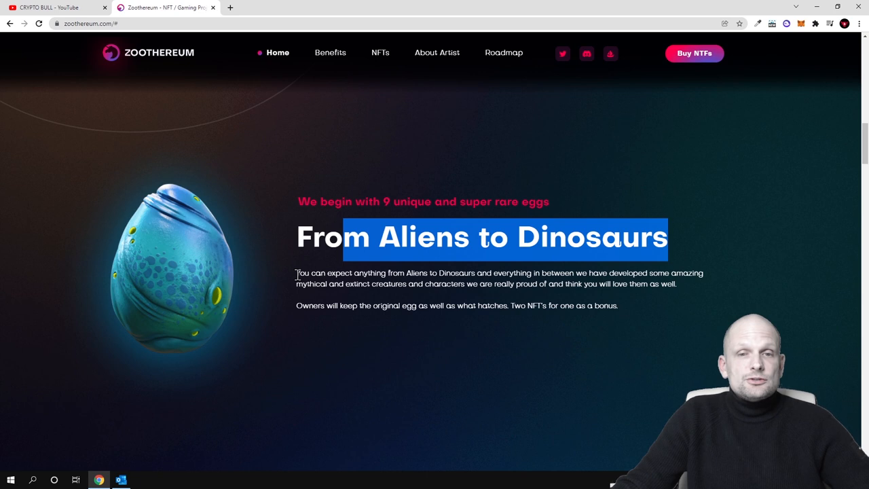
Highlight the start of the From Aliens to Dinosaurs sentence, then clear it.
{"action": "left_click_drag", "start_coordinate": [296, 273], "coordinate": [445, 273]}
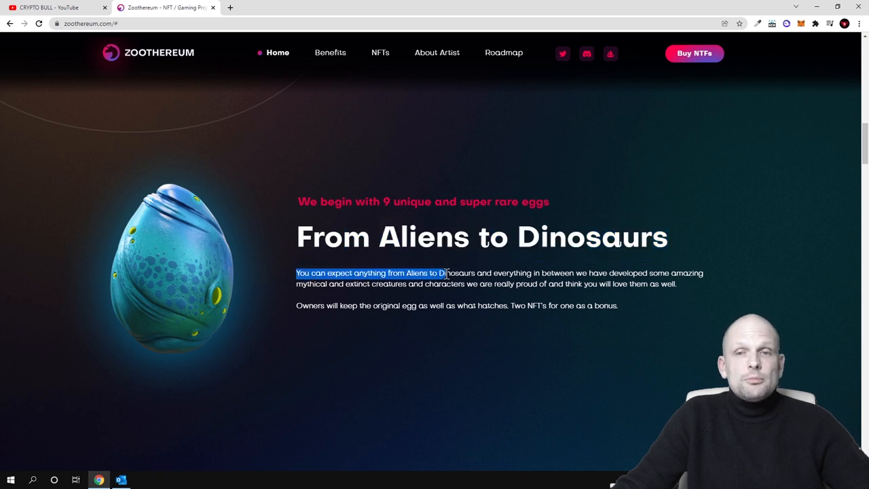
{"action": "left_click_drag", "start_coordinate": [445, 273], "coordinate": [527, 273]}
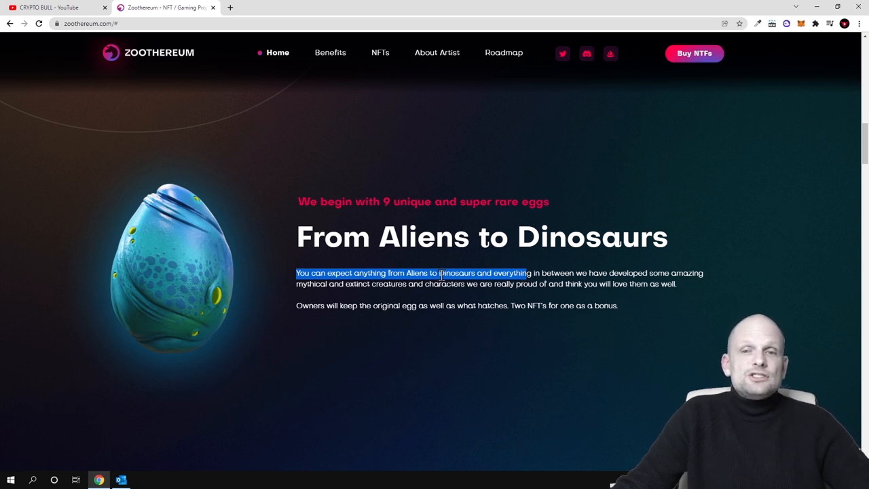
{"action": "left_click", "coordinate": [301, 307]}
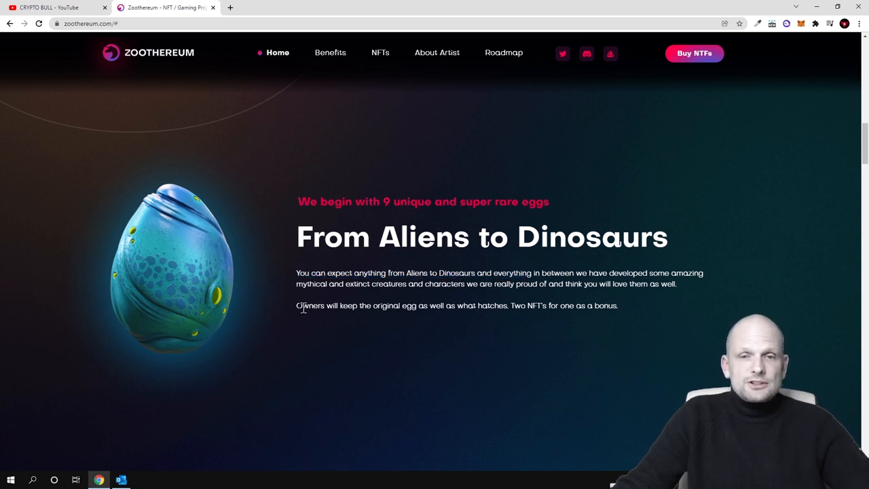
Highlight the 'Owners will keep the original egg' sentence up to 'hatches' and move toward the feature cards.
{"action": "left_click_drag", "start_coordinate": [296, 304], "coordinate": [414, 304]}
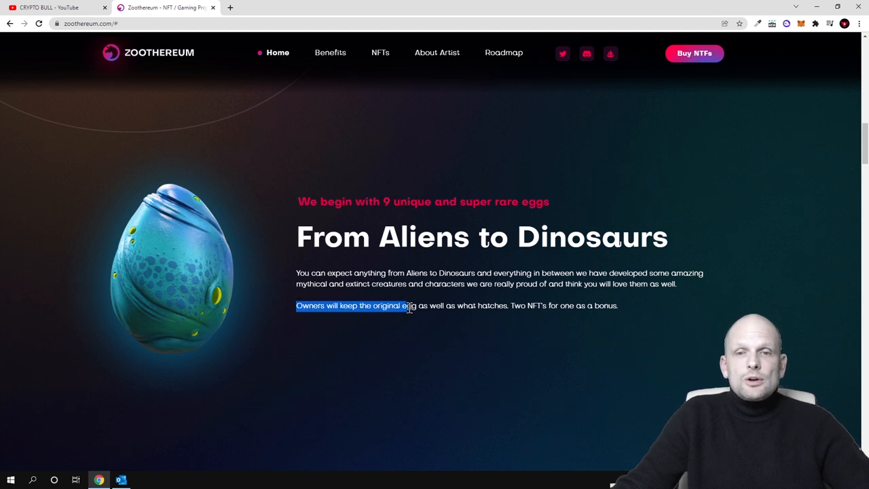
{"action": "left_click_drag", "start_coordinate": [407, 305], "coordinate": [476, 306]}
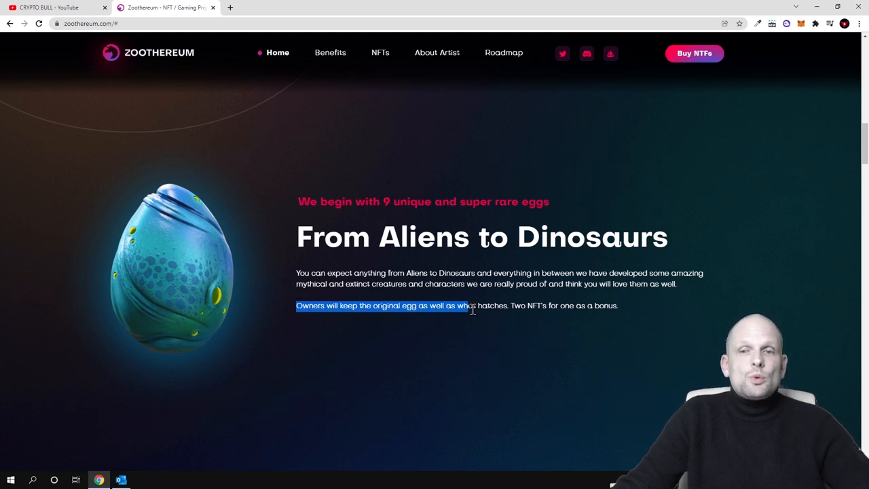
{"action": "left_click_drag", "start_coordinate": [473, 305], "coordinate": [505, 305]}
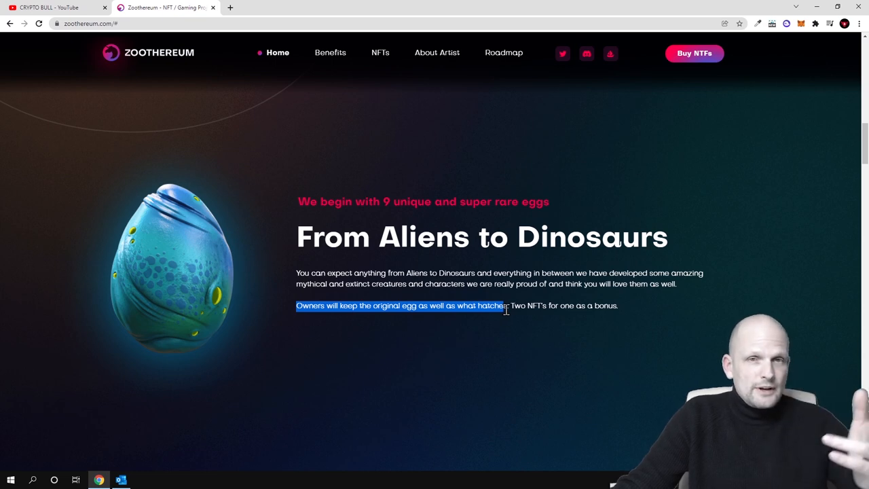
{"action": "scroll", "scroll_direction": "down", "scroll_amount": 3}
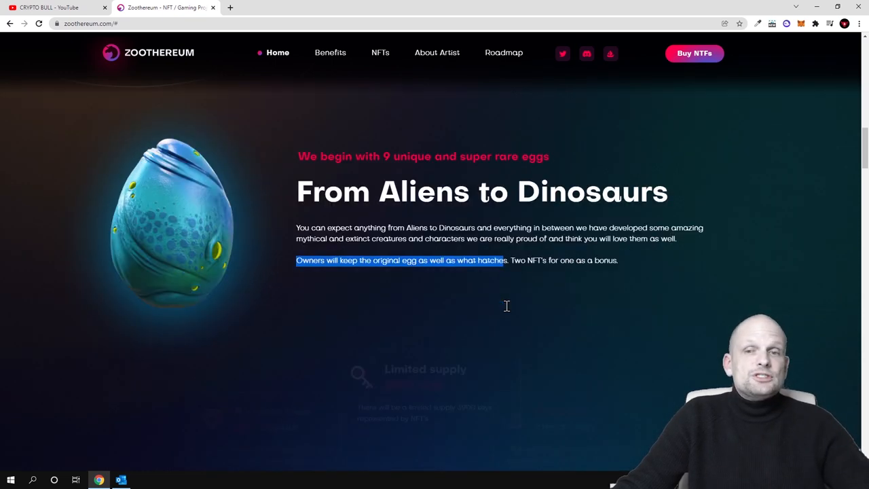
{"action": "scroll", "scroll_direction": "down", "scroll_amount": 3}
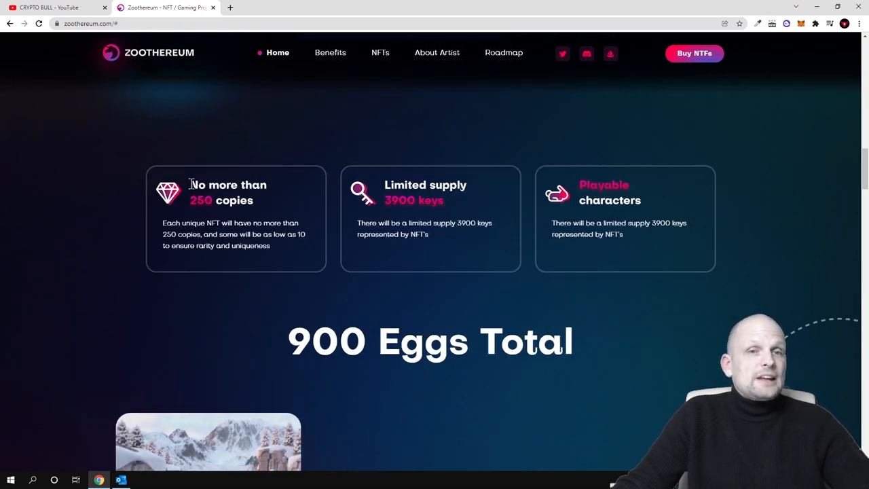
Highlight 'No more than' and 'Playable' on the feature cards and continue into the egg cards.
{"action": "left_click_drag", "start_coordinate": [188, 185], "coordinate": [269, 185]}
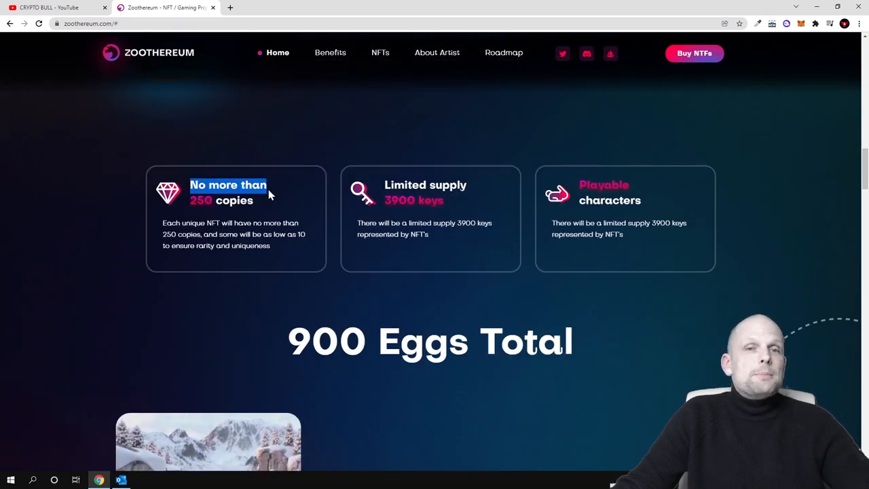
{"action": "left_click_drag", "start_coordinate": [269, 190], "coordinate": [224, 200]}
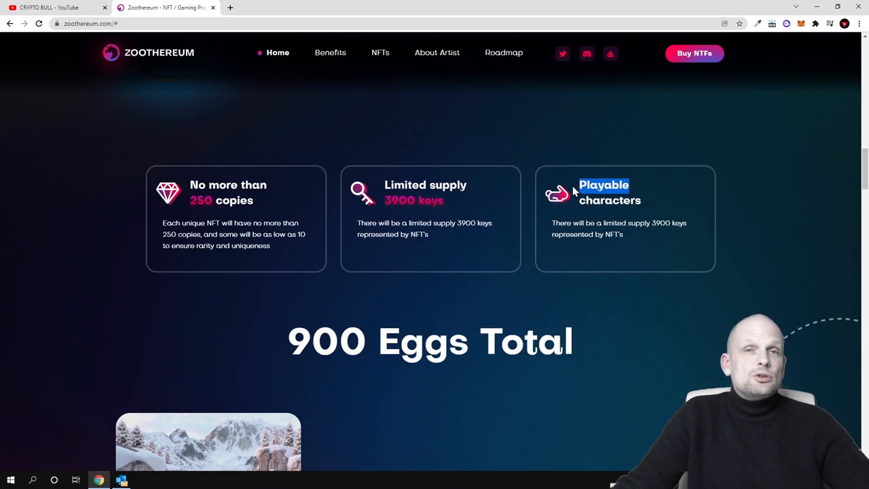
{"action": "scroll", "scroll_direction": "down", "scroll_amount": 3}
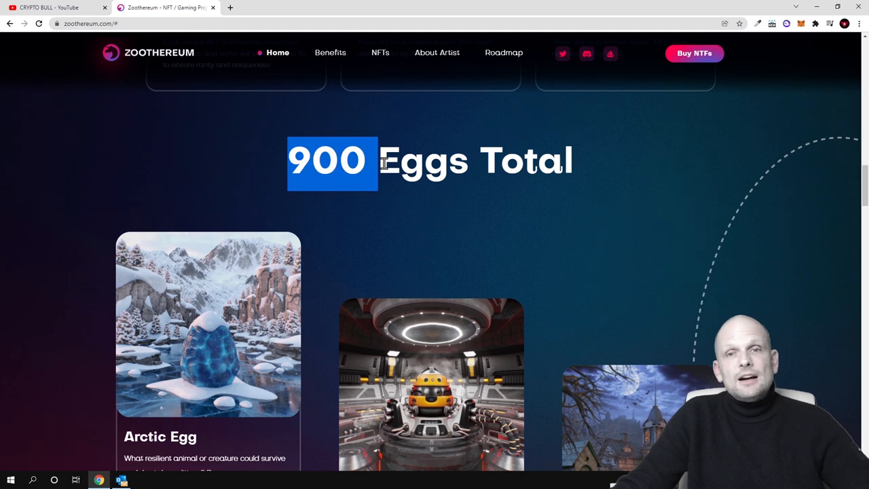
{"action": "scroll", "scroll_direction": "down", "scroll_amount": 3}
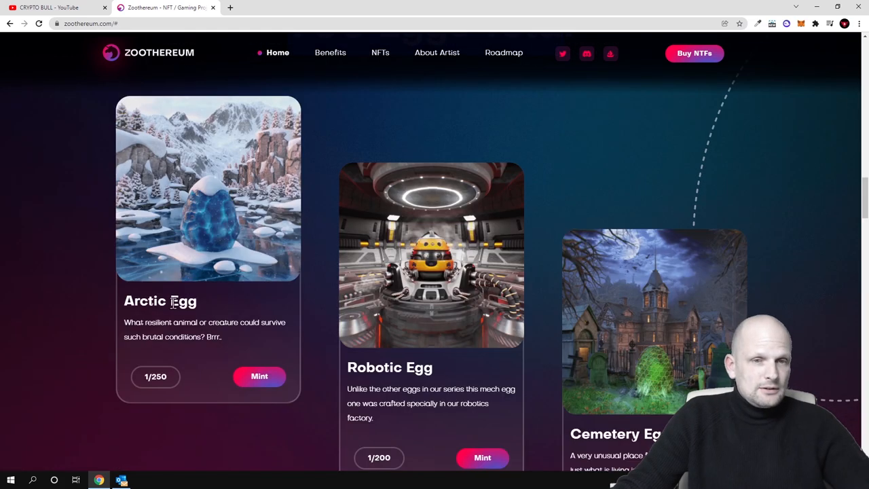
{"action": "scroll", "scroll_direction": "down", "scroll_amount": 3}
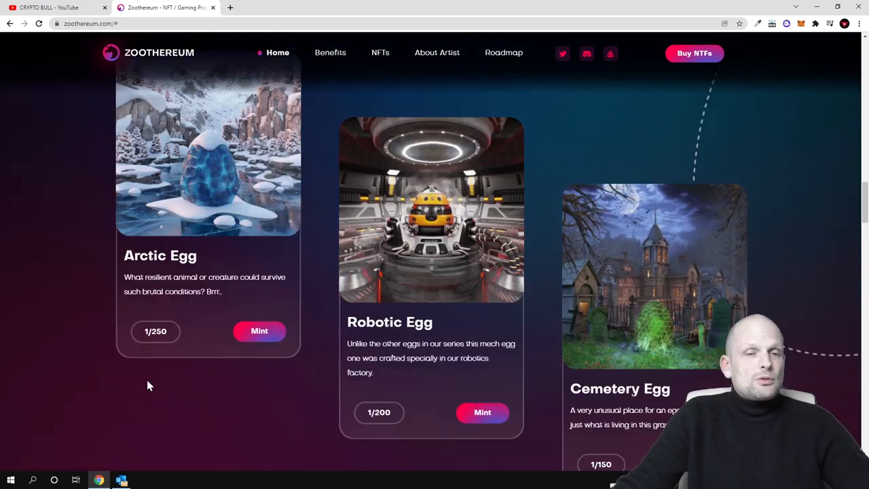
{"action": "scroll", "scroll_direction": "down", "scroll_amount": 3}
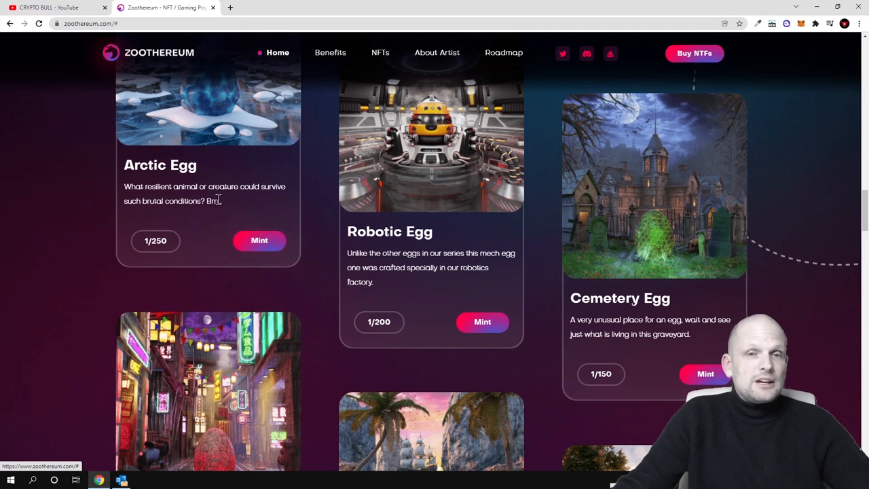
{"action": "scroll", "scroll_direction": "up", "scroll_amount": 3}
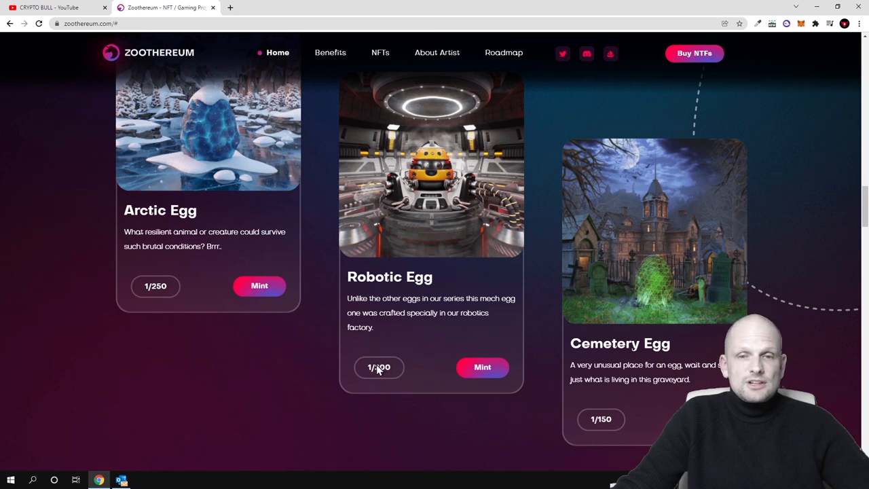
Scroll through the egg cards from Oriental to Egyptian Egg down to the About Artist section.
{"action": "scroll", "scroll_direction": "down", "scroll_amount": 3}
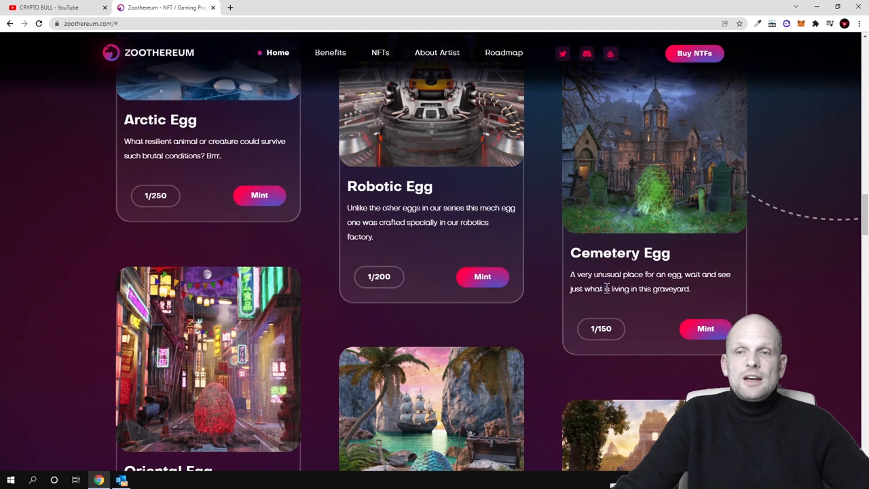
{"action": "scroll", "scroll_direction": "down", "scroll_amount": 3}
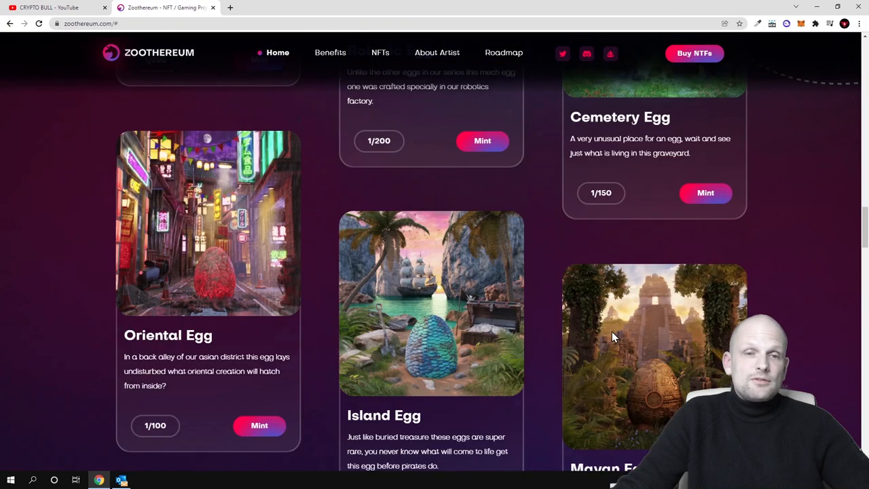
{"action": "scroll", "scroll_direction": "down", "scroll_amount": 3}
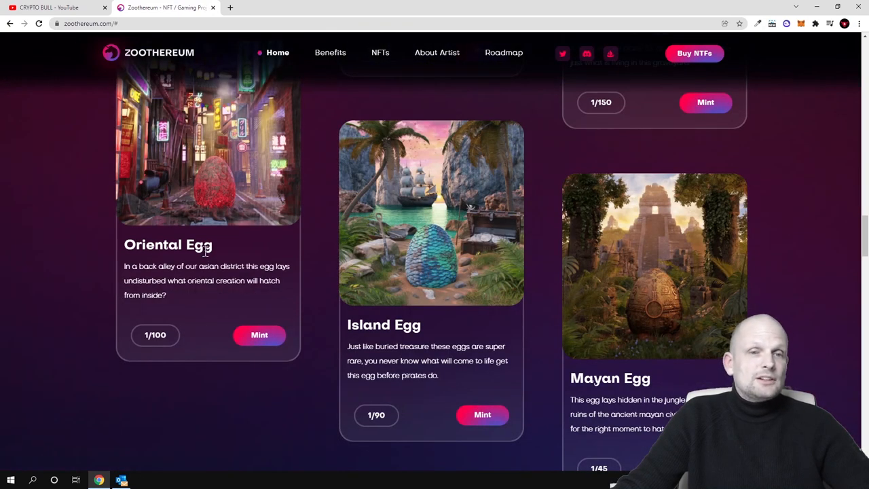
{"action": "scroll", "scroll_direction": "down", "scroll_amount": 3}
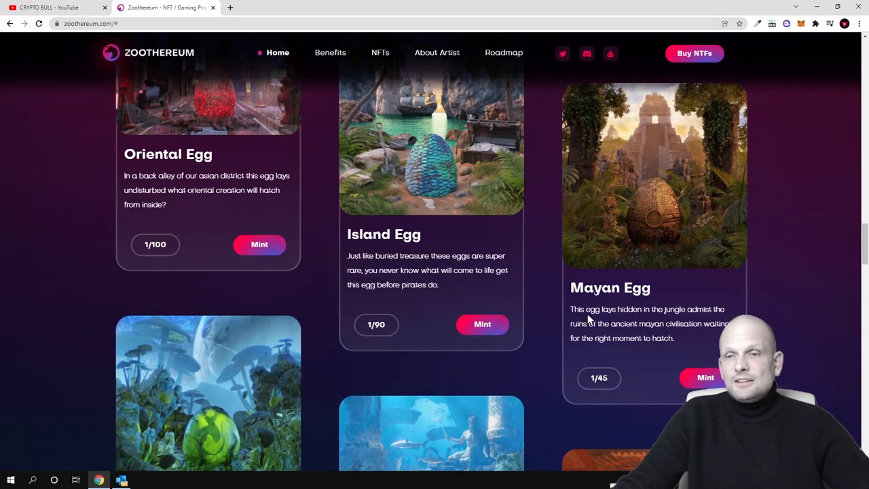
{"action": "scroll", "scroll_direction": "down", "scroll_amount": 3}
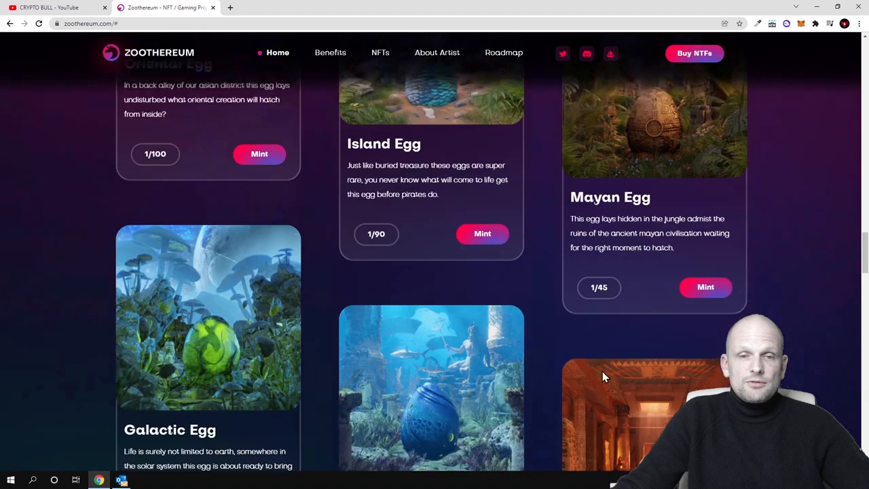
{"action": "scroll", "scroll_direction": "down", "scroll_amount": 3}
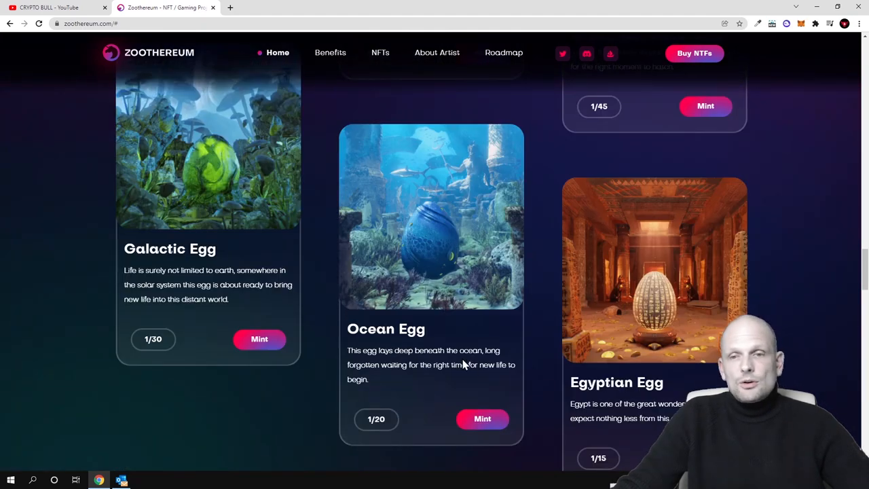
{"action": "scroll", "scroll_direction": "down", "scroll_amount": 3}
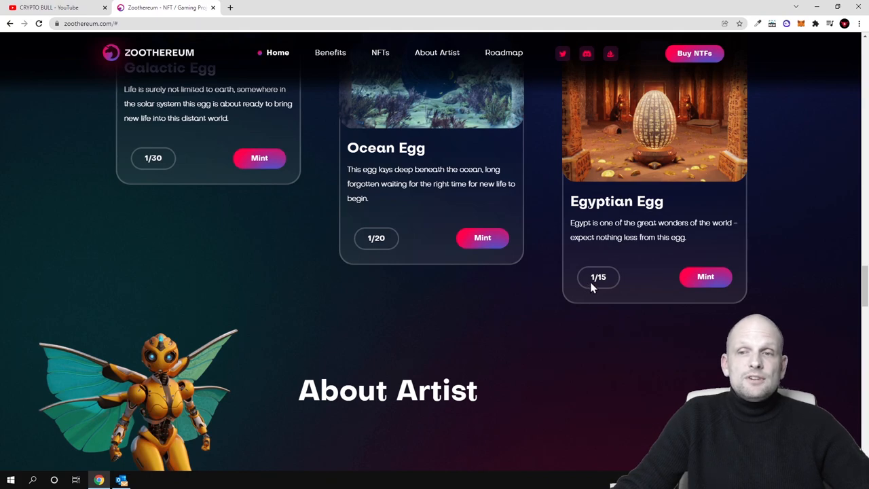
{"action": "mouse_move", "coordinate": [699, 277]}
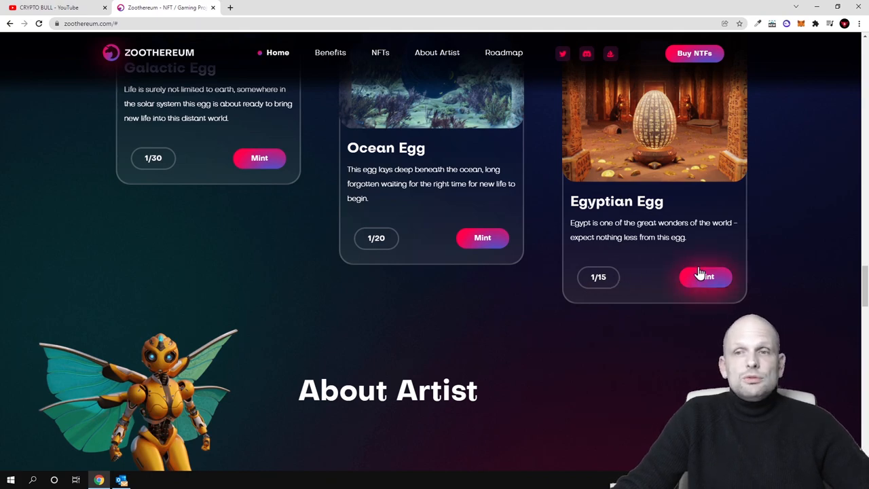
{"action": "scroll", "scroll_direction": "down", "scroll_amount": 3}
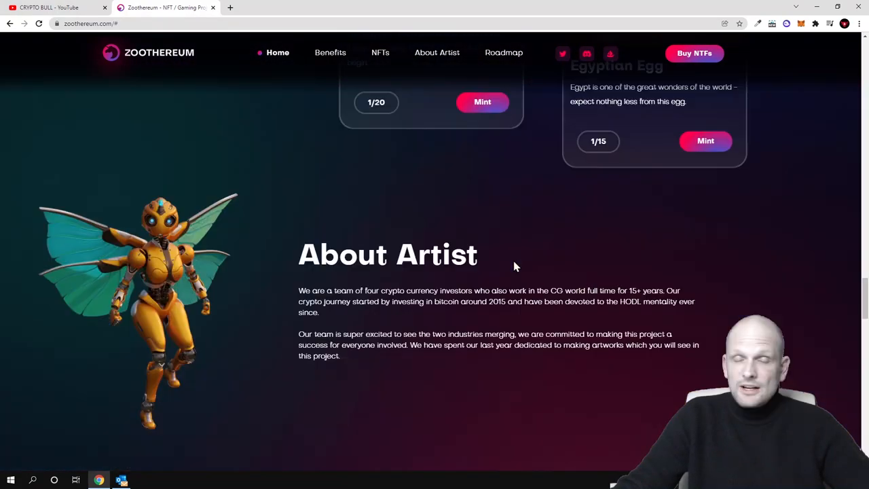
Highlight the team description sentence ending with '15+ years'.
{"action": "scroll", "scroll_direction": "down", "scroll_amount": 3}
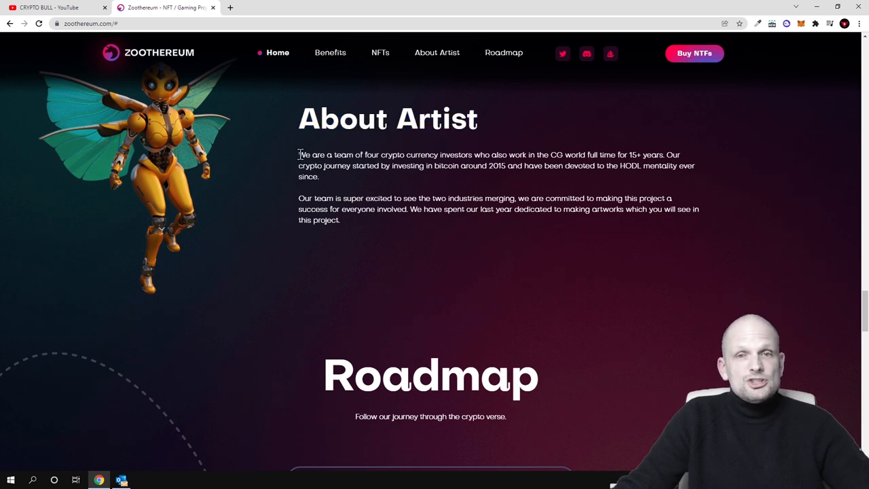
{"action": "left_click_drag", "start_coordinate": [299, 154], "coordinate": [435, 155]}
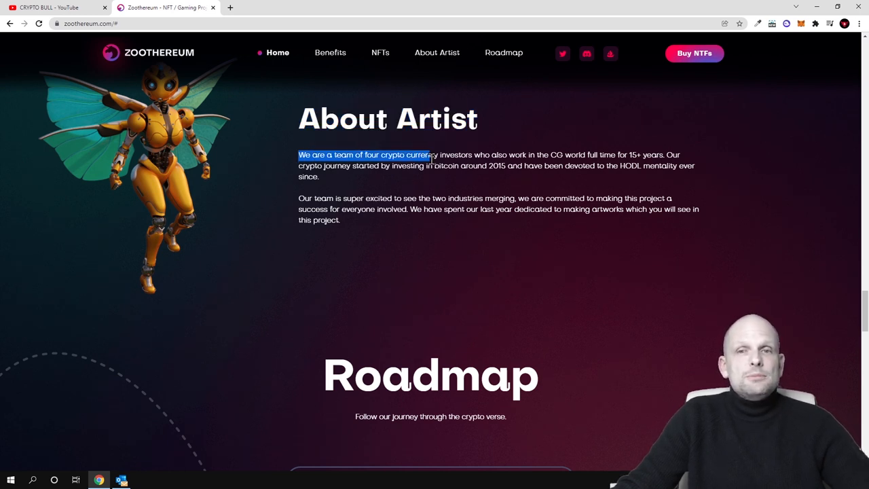
{"action": "left_click_drag", "start_coordinate": [430, 155], "coordinate": [529, 155]}
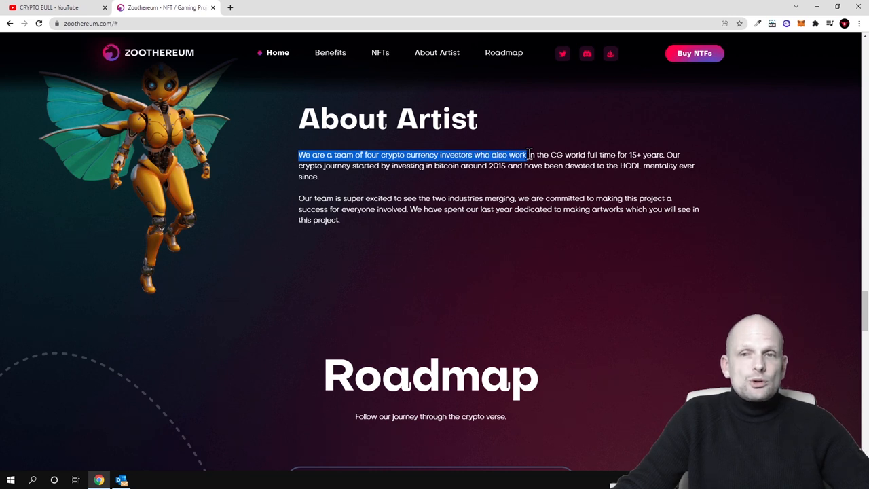
{"action": "left_click_drag", "start_coordinate": [527, 155], "coordinate": [631, 155]}
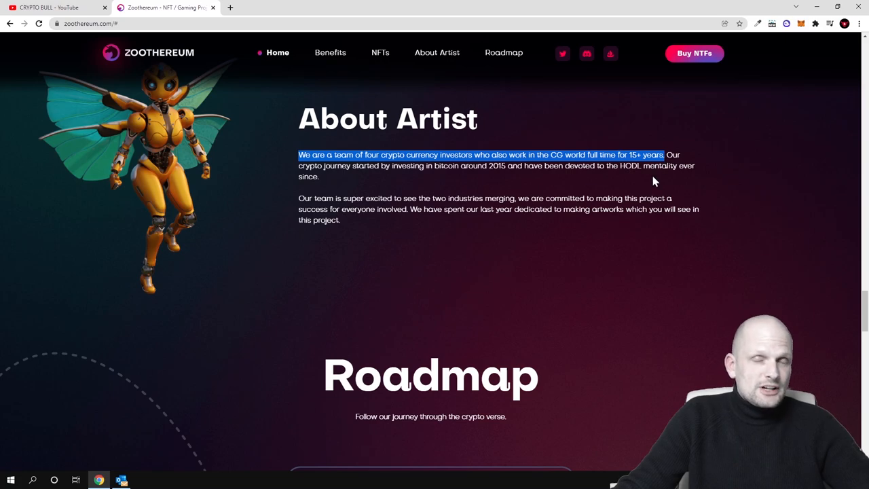
{"action": "scroll", "scroll_direction": "up", "scroll_amount": 3}
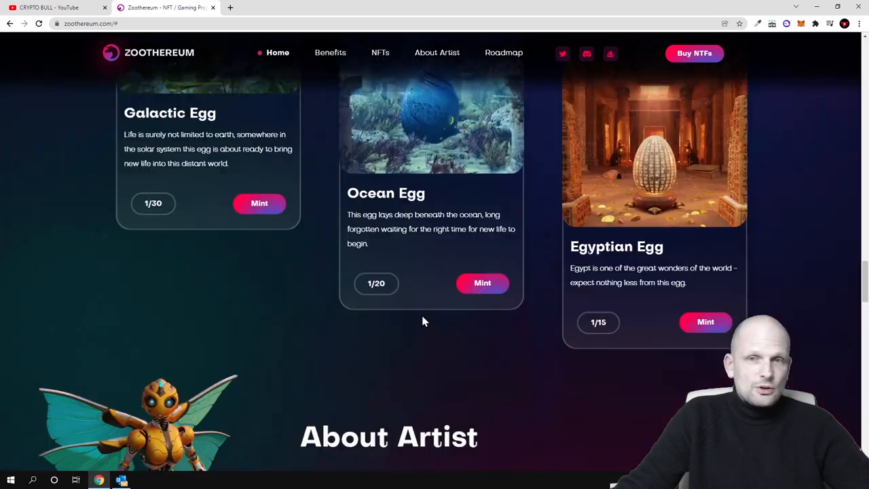
{"action": "scroll", "scroll_direction": "down", "scroll_amount": 3}
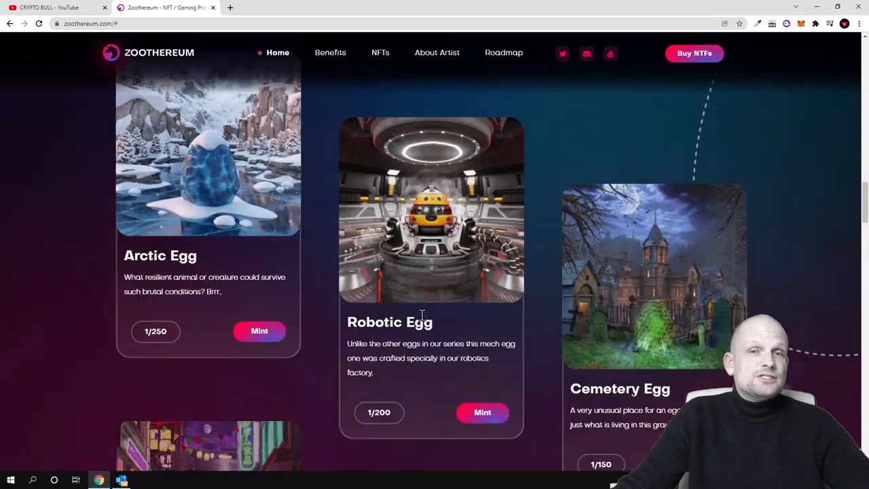
{"action": "scroll", "scroll_direction": "up", "scroll_amount": 3}
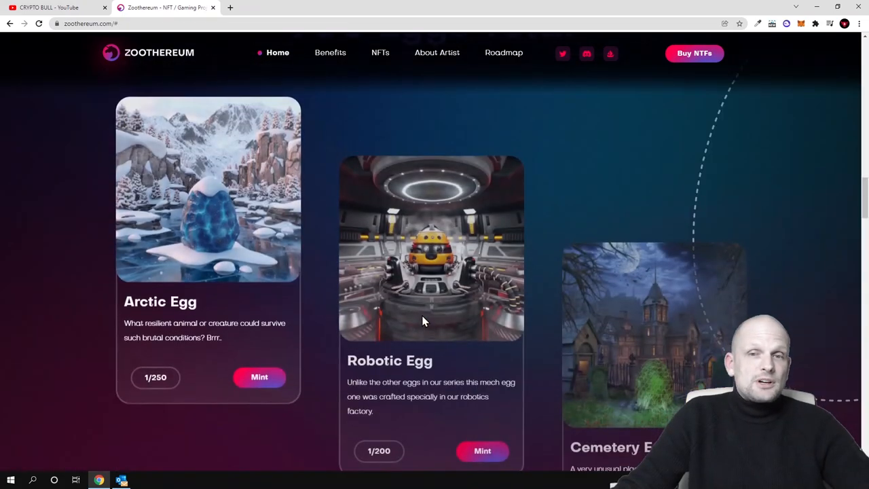
{"action": "scroll", "scroll_direction": "down", "scroll_amount": 3}
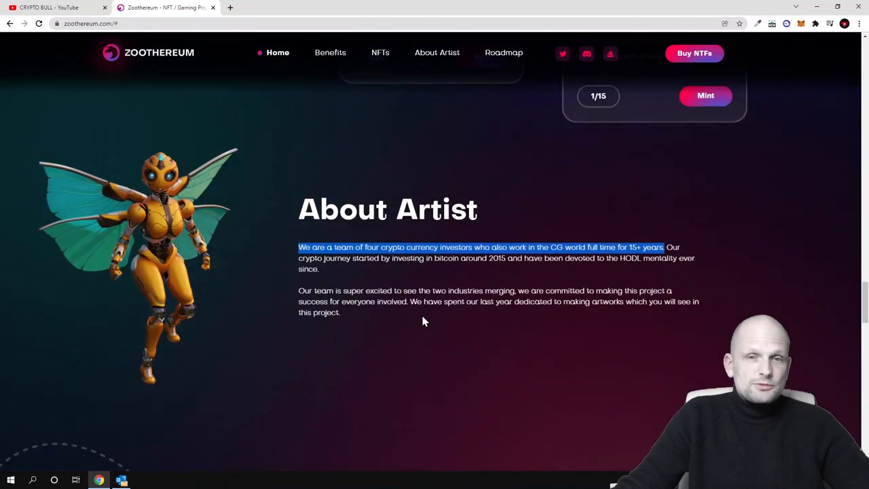
Highlight the year 2015 and the second About Artist paragraph, reaching the Roadmap heading.
{"action": "scroll", "scroll_direction": "down", "scroll_amount": 3}
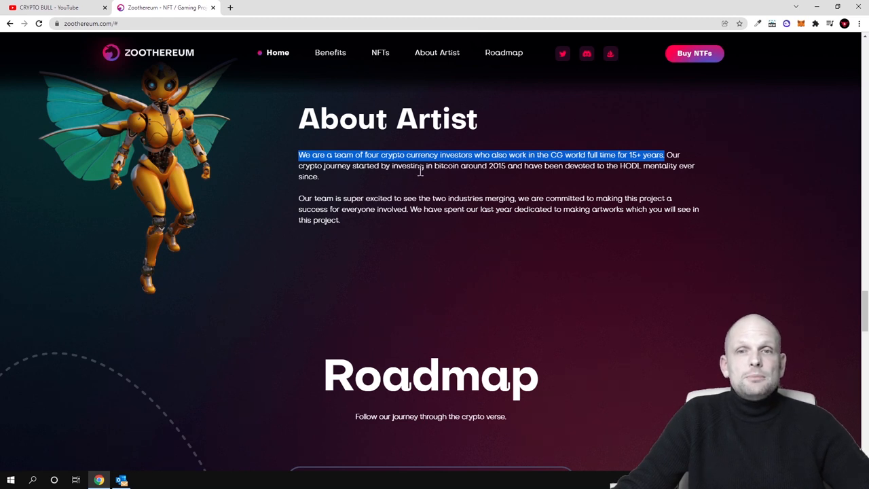
{"action": "double_click", "coordinate": [501, 165]}
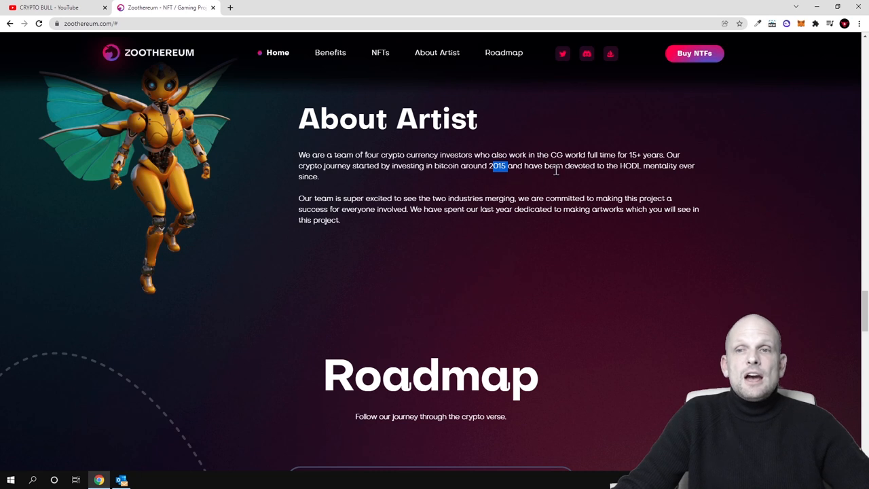
{"action": "mouse_move", "coordinate": [667, 176]}
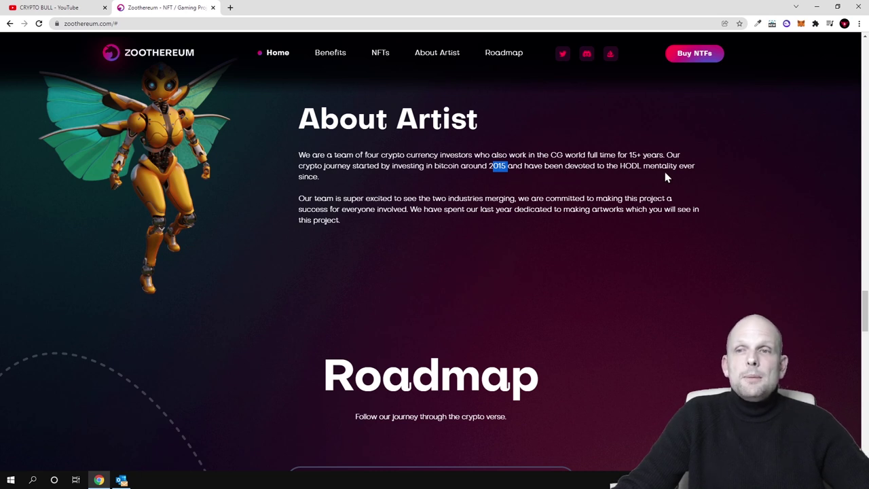
{"action": "mouse_move", "coordinate": [375, 211]}
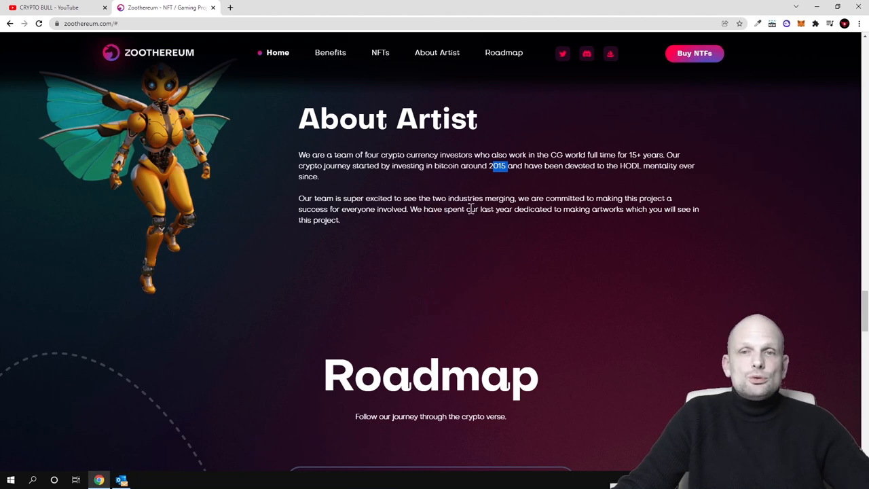
{"action": "left_click_drag", "start_coordinate": [299, 193], "coordinate": [339, 220]}
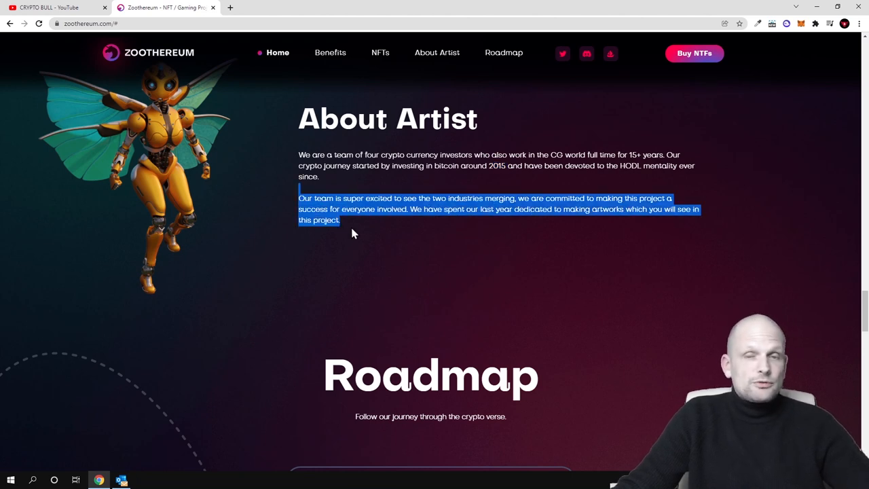
{"action": "scroll", "scroll_direction": "down", "scroll_amount": 3}
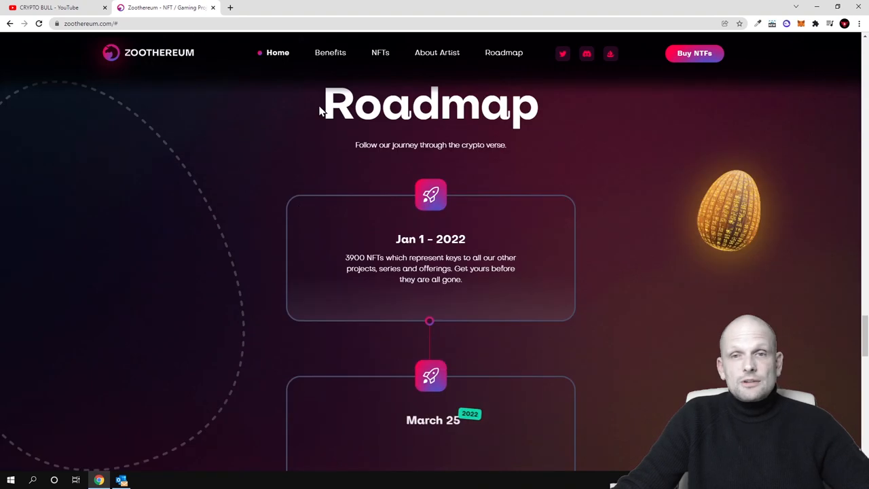
Highlight the 3900 NFTs claim in the Jan 1 - 2022 roadmap milestone.
{"action": "scroll", "scroll_direction": "down", "scroll_amount": 3}
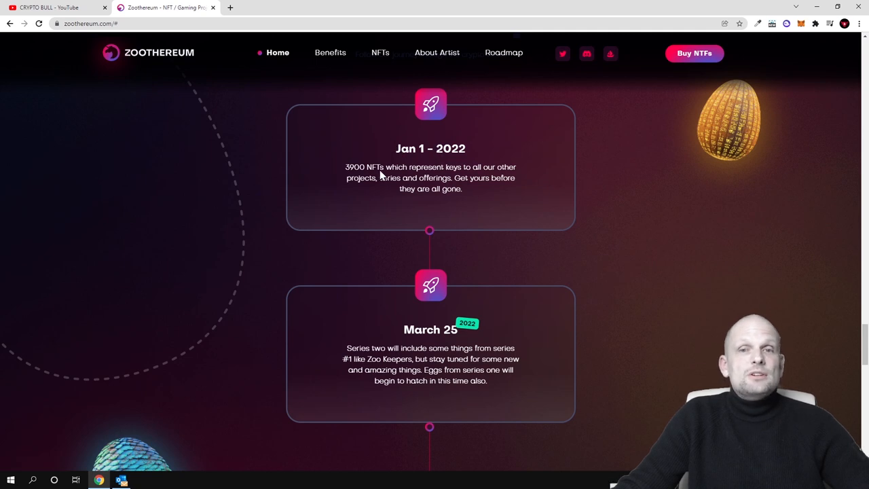
{"action": "left_click_drag", "start_coordinate": [345, 167], "coordinate": [391, 167]}
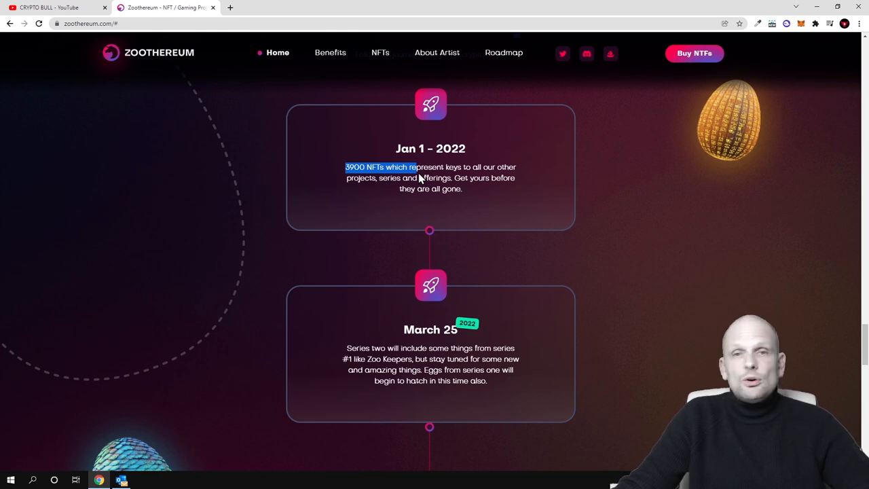
{"action": "scroll", "scroll_direction": "down", "scroll_amount": 3}
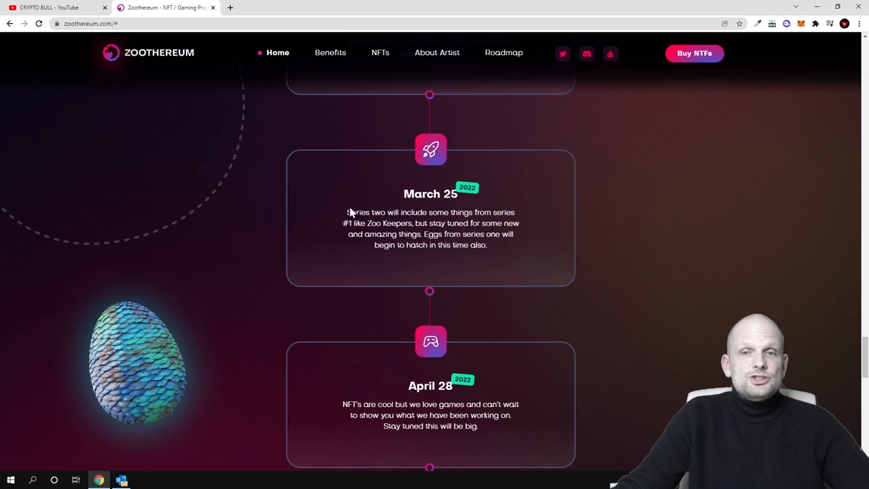
Highlight the entire March 25 milestone paragraph and move down to the April 28 milestone.
{"action": "left_click_drag", "start_coordinate": [347, 212], "coordinate": [475, 212]}
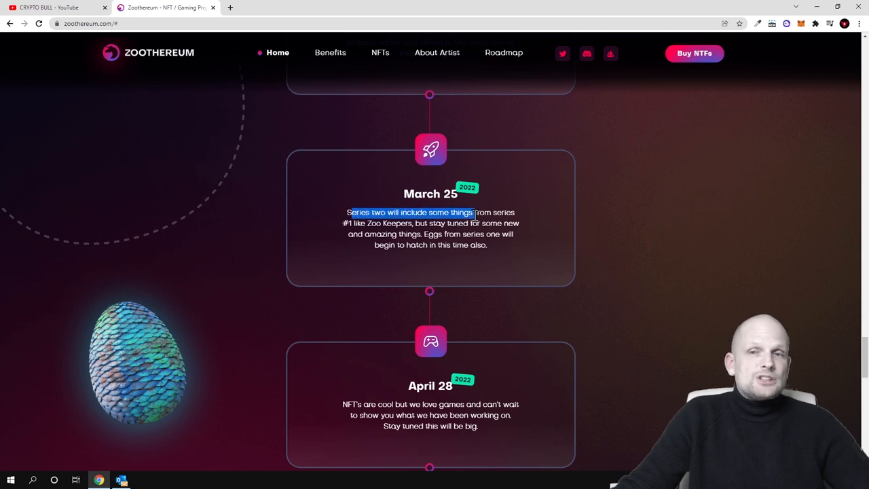
{"action": "left_click_drag", "start_coordinate": [475, 212], "coordinate": [516, 212]}
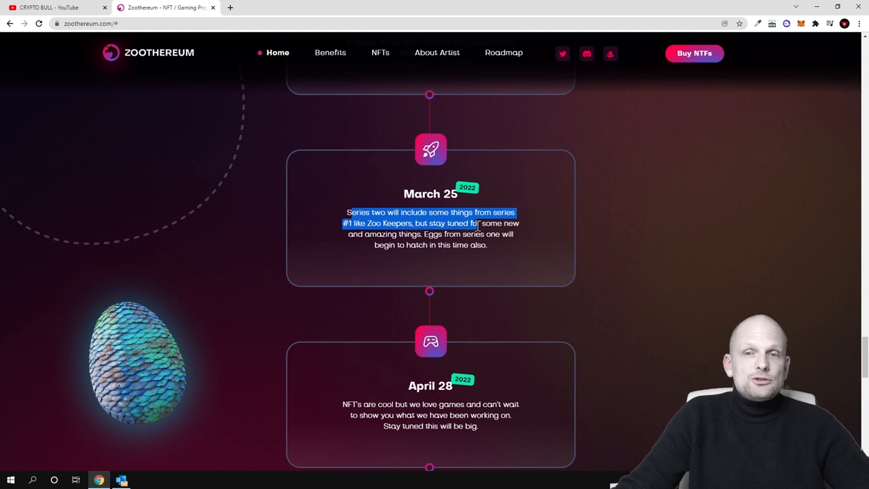
{"action": "left_click_drag", "start_coordinate": [475, 223], "coordinate": [421, 233]}
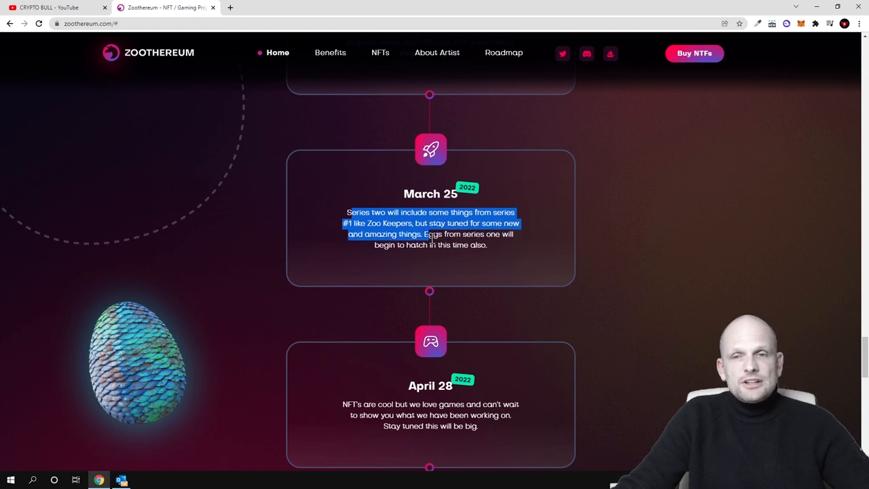
{"action": "left_click_drag", "start_coordinate": [432, 234], "coordinate": [486, 244]}
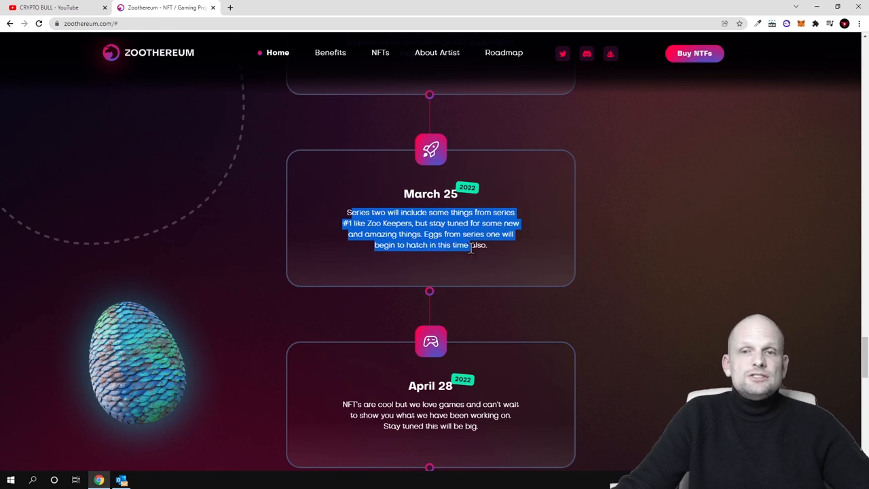
{"action": "scroll", "scroll_direction": "down", "scroll_amount": 3}
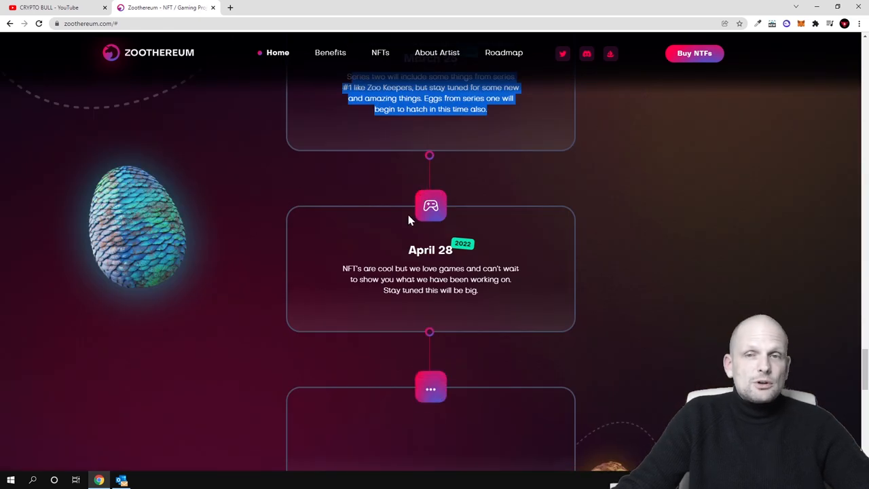
Scroll past the April 28 and To Be Determined milestones to 'Explore and get yours now!'.
{"action": "scroll", "scroll_direction": "down", "scroll_amount": 3}
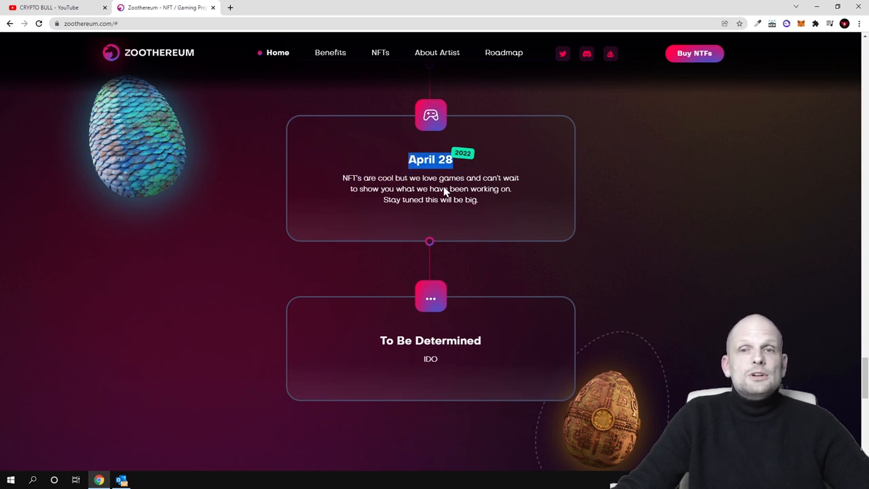
{"action": "mouse_move", "coordinate": [373, 201]}
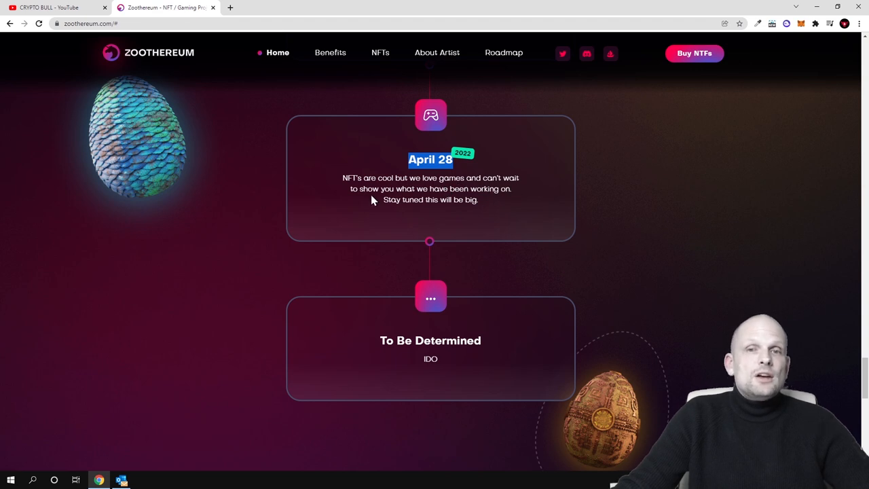
{"action": "mouse_move", "coordinate": [500, 200]}
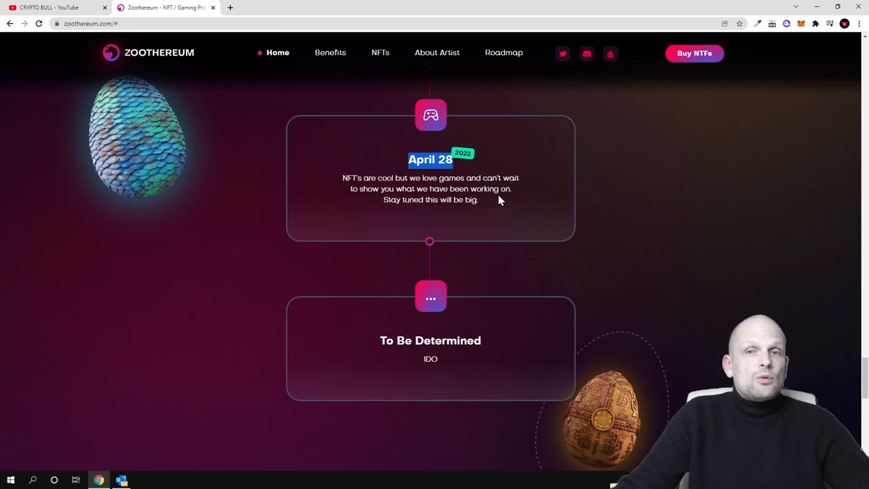
{"action": "mouse_move", "coordinate": [475, 212]}
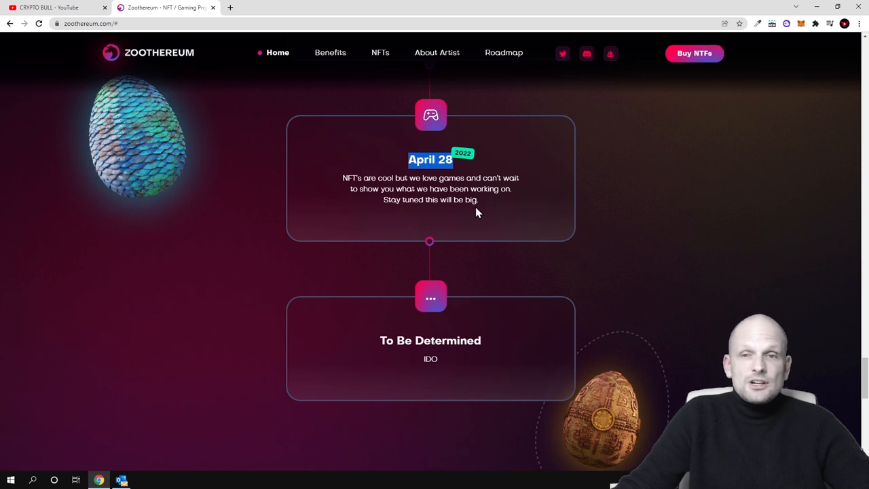
{"action": "scroll", "scroll_direction": "down", "scroll_amount": 3}
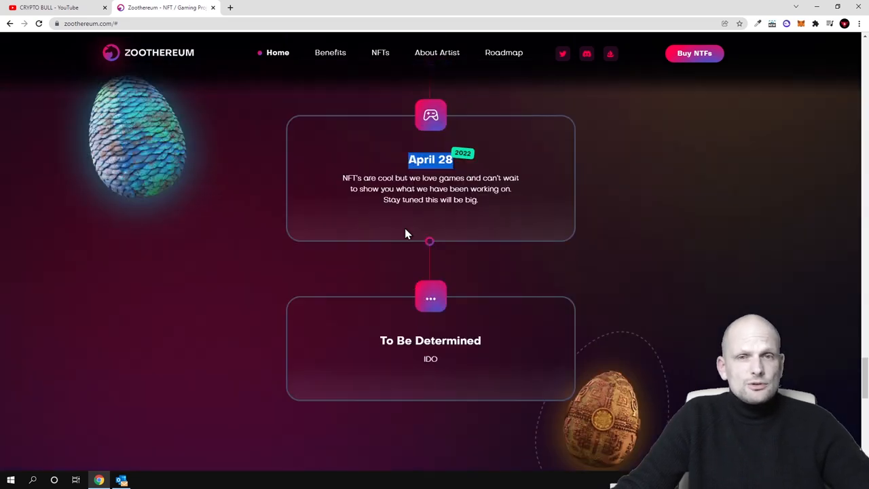
{"action": "scroll", "scroll_direction": "up", "scroll_amount": 3}
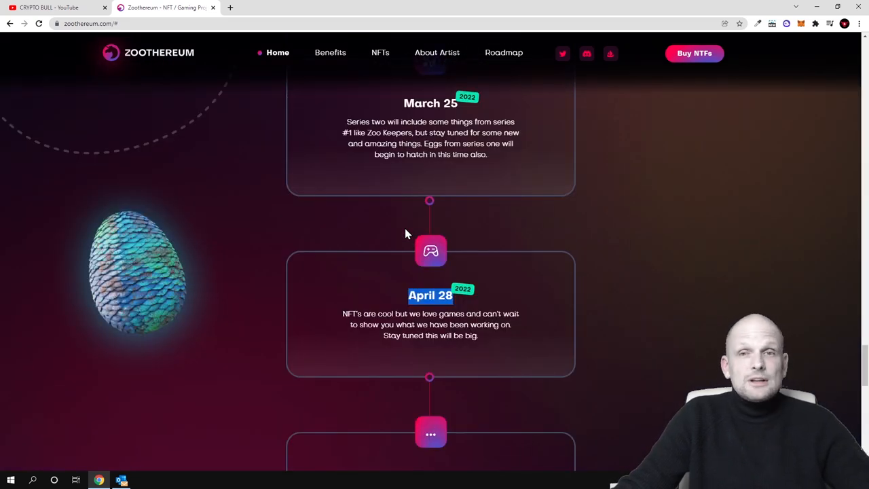
{"action": "scroll", "scroll_direction": "down", "scroll_amount": 3}
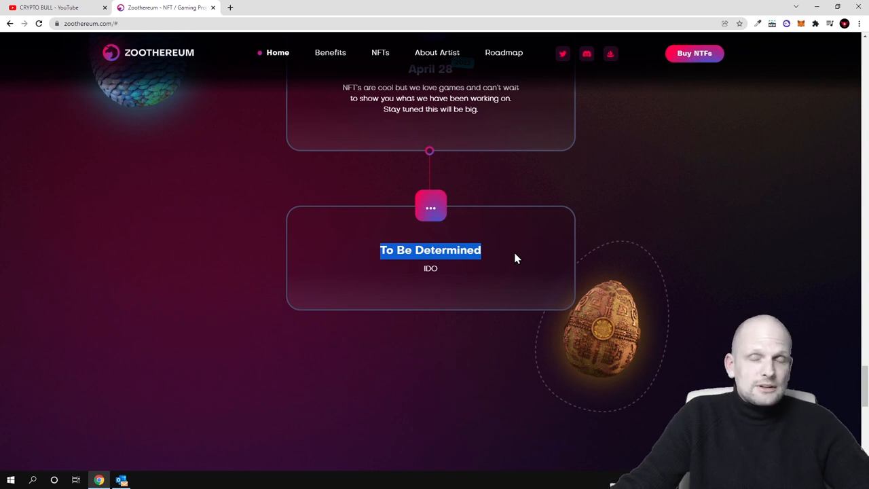
{"action": "scroll", "scroll_direction": "down", "scroll_amount": 3}
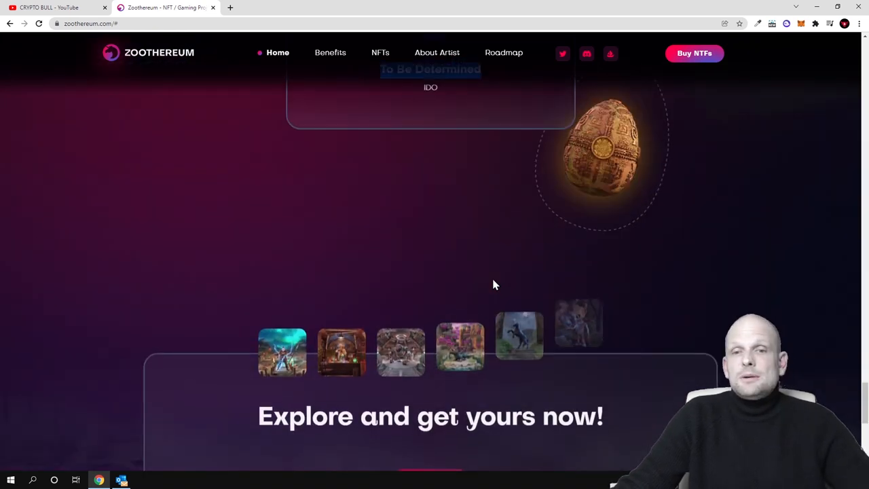
Scroll back up past the egg cards to the From Aliens to Dinosaurs overview.
{"action": "scroll", "scroll_direction": "up", "scroll_amount": 3}
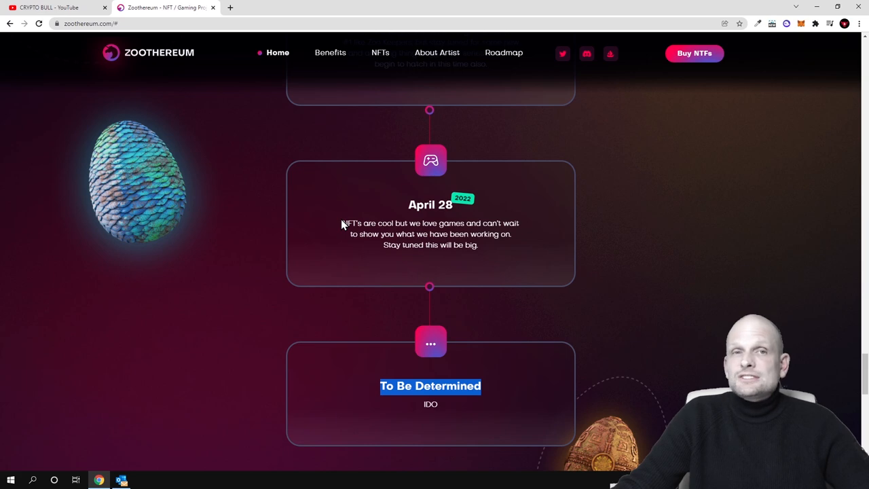
{"action": "scroll", "scroll_direction": "up", "scroll_amount": 3}
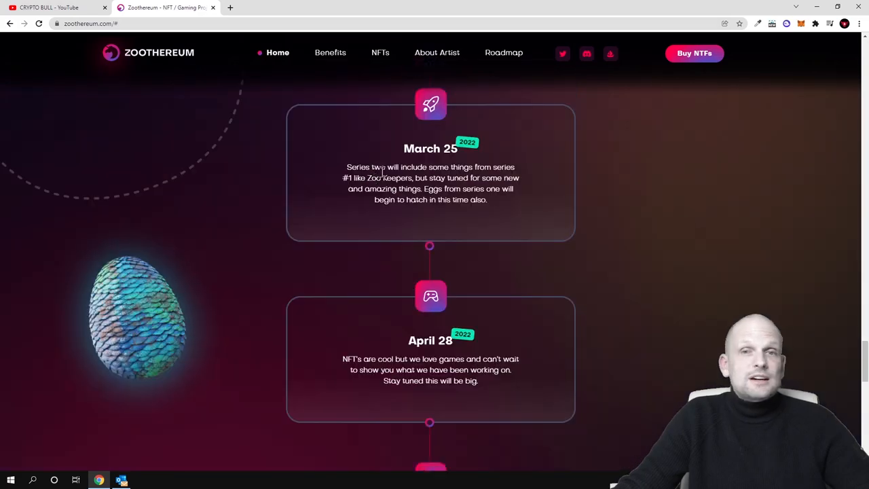
{"action": "scroll", "scroll_direction": "down", "scroll_amount": 3}
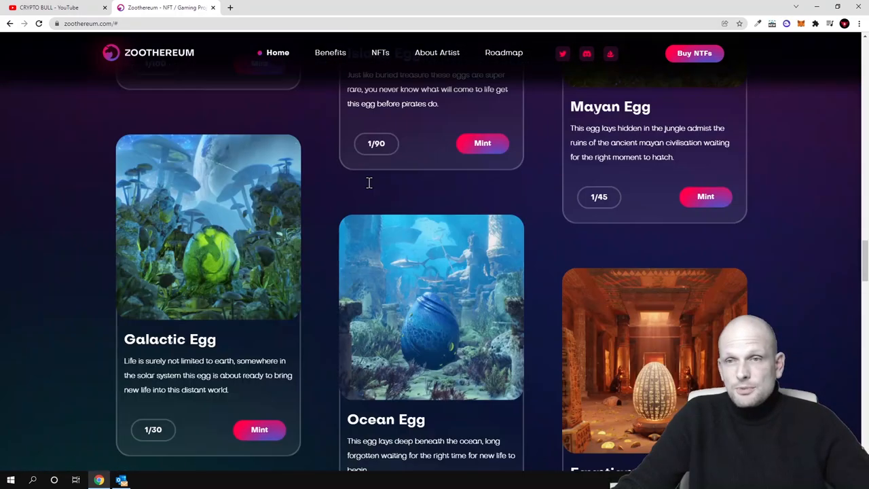
{"action": "scroll", "scroll_direction": "down", "scroll_amount": 3}
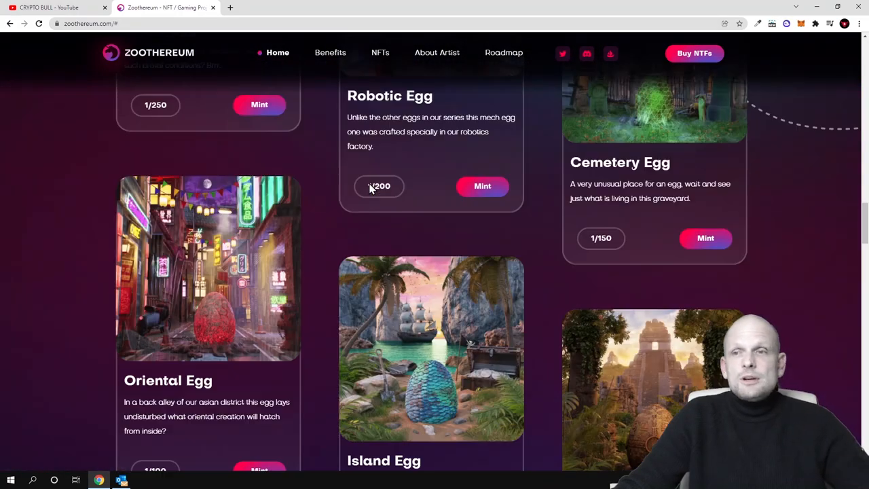
{"action": "scroll", "scroll_direction": "up", "scroll_amount": 3}
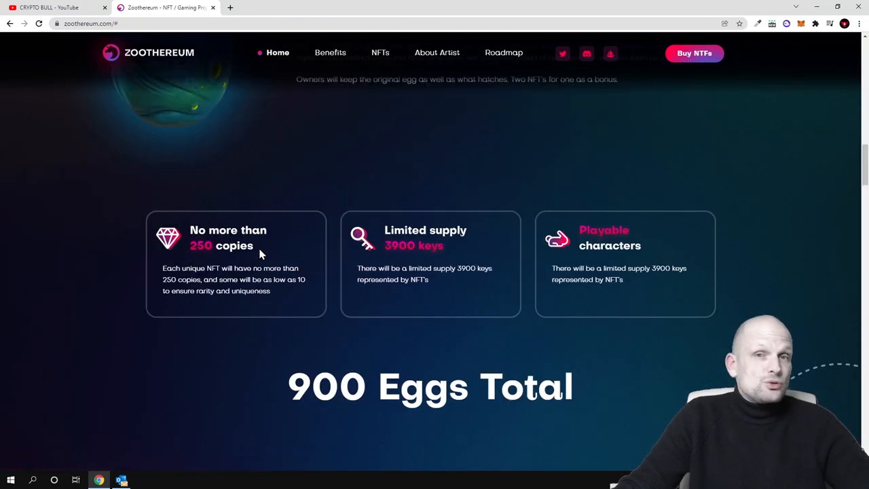
{"action": "scroll", "scroll_direction": "up", "scroll_amount": 3}
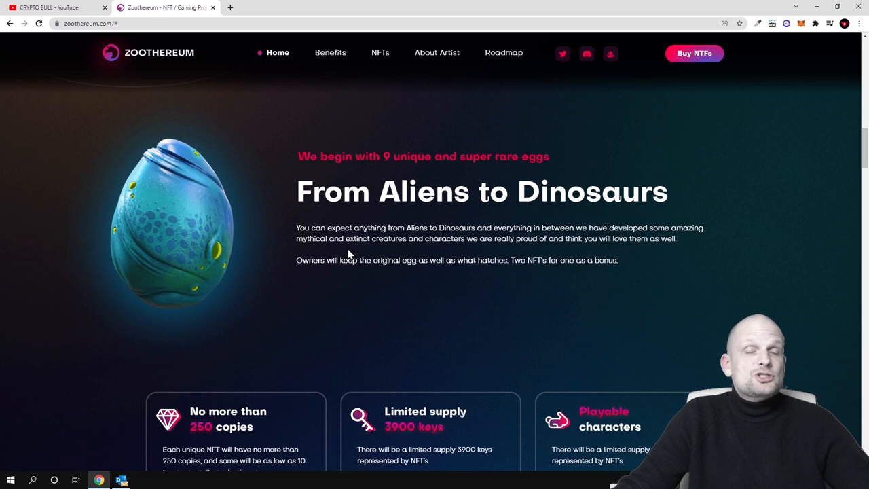